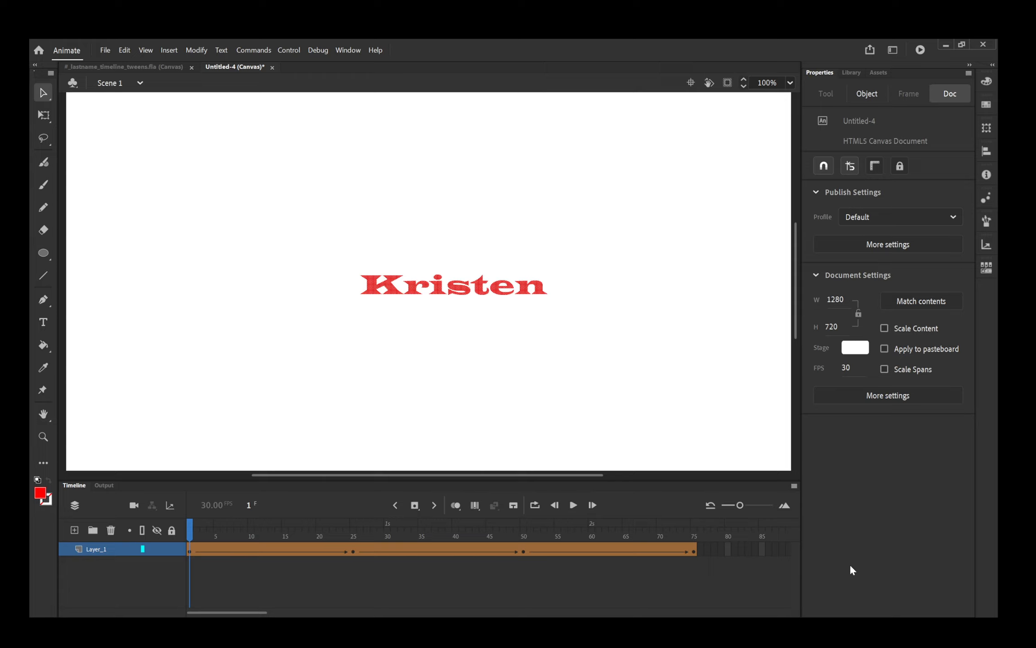
{"action": "mouse_move", "coordinate": [824, 591]}
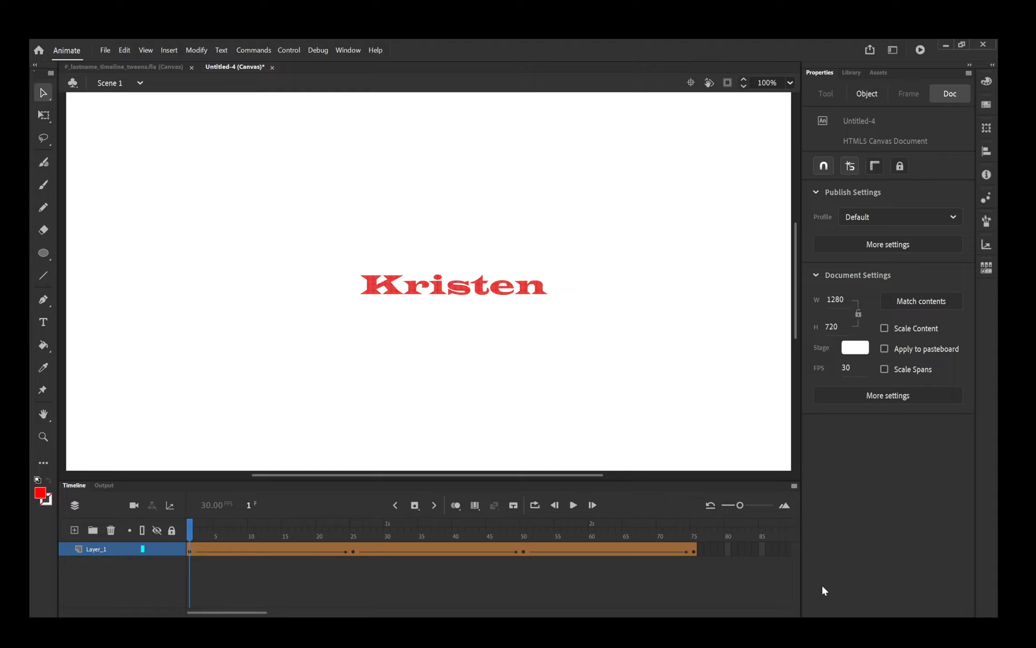
Jump to frame 75 of the example, where magenta 'Kind' has replaced 'Kristen'
{"action": "left_click", "coordinate": [572, 504]}
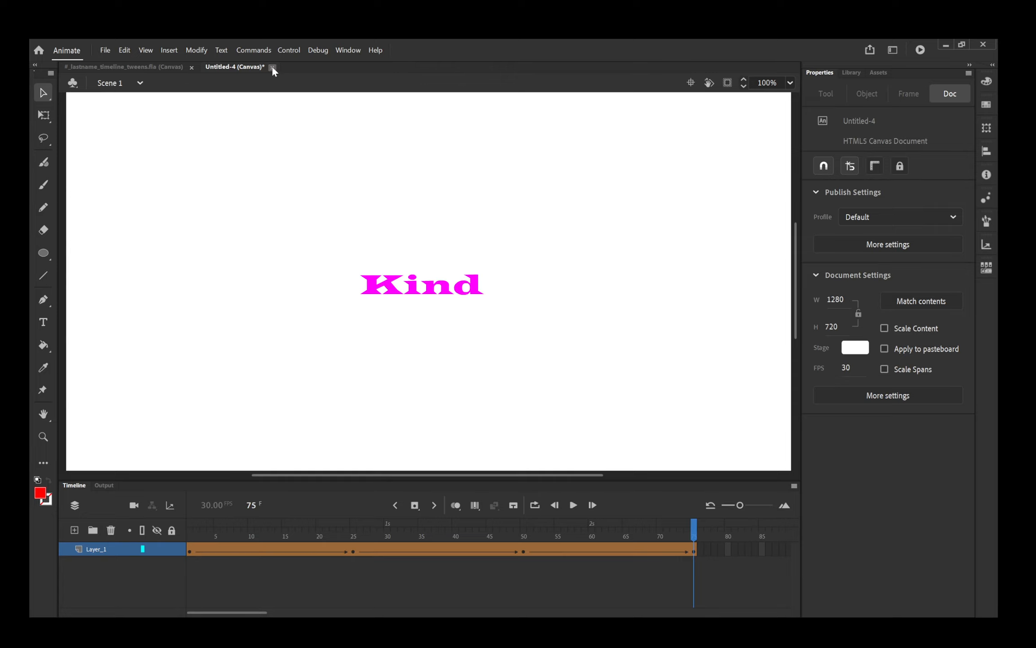
Close the example, add a layer above ball and rename it 'morph'
{"action": "left_click", "coordinate": [272, 67]}
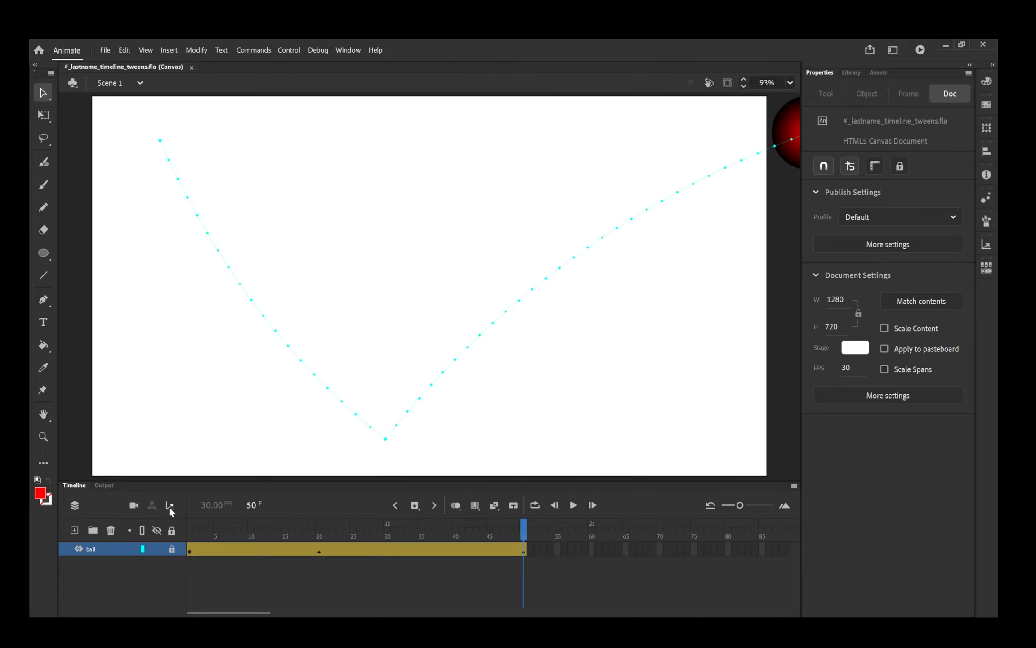
{"action": "mouse_move", "coordinate": [111, 573]}
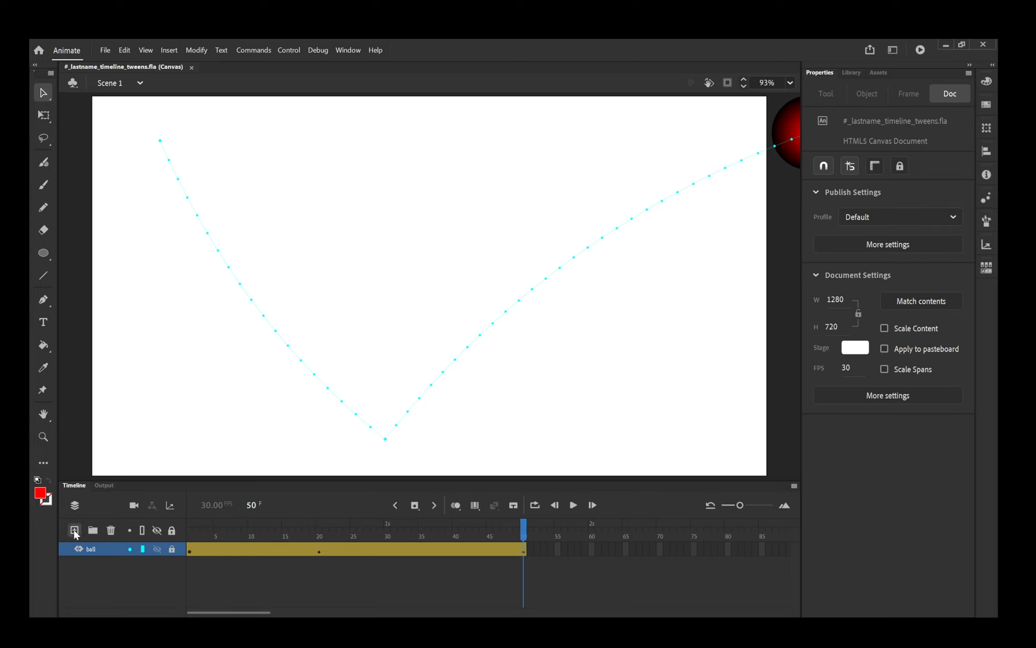
{"action": "left_click", "coordinate": [73, 529]}
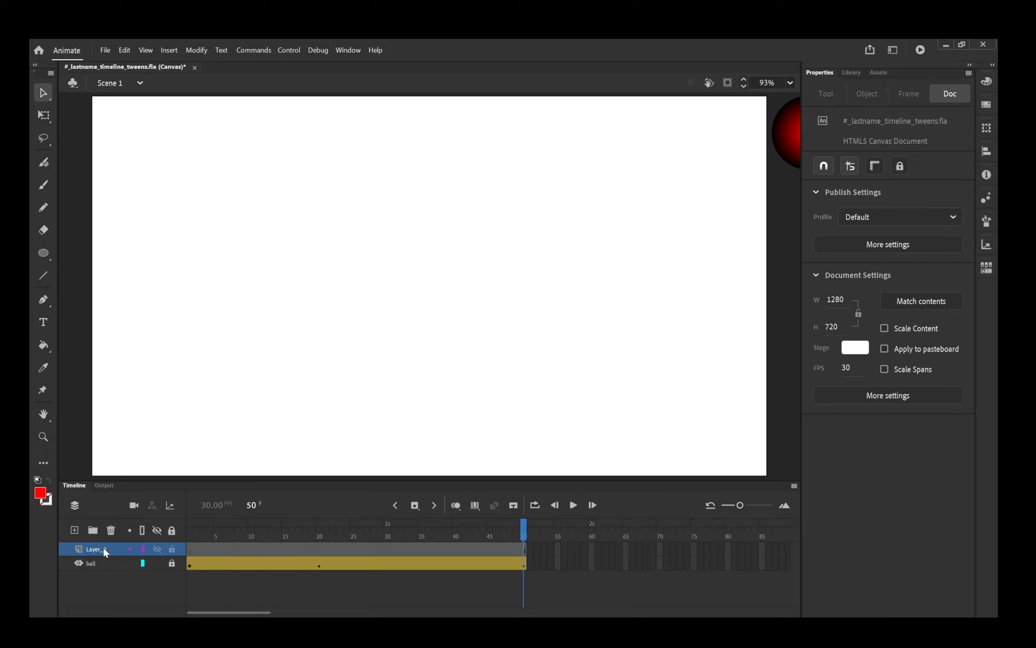
{"action": "double_click", "coordinate": [93, 549]}
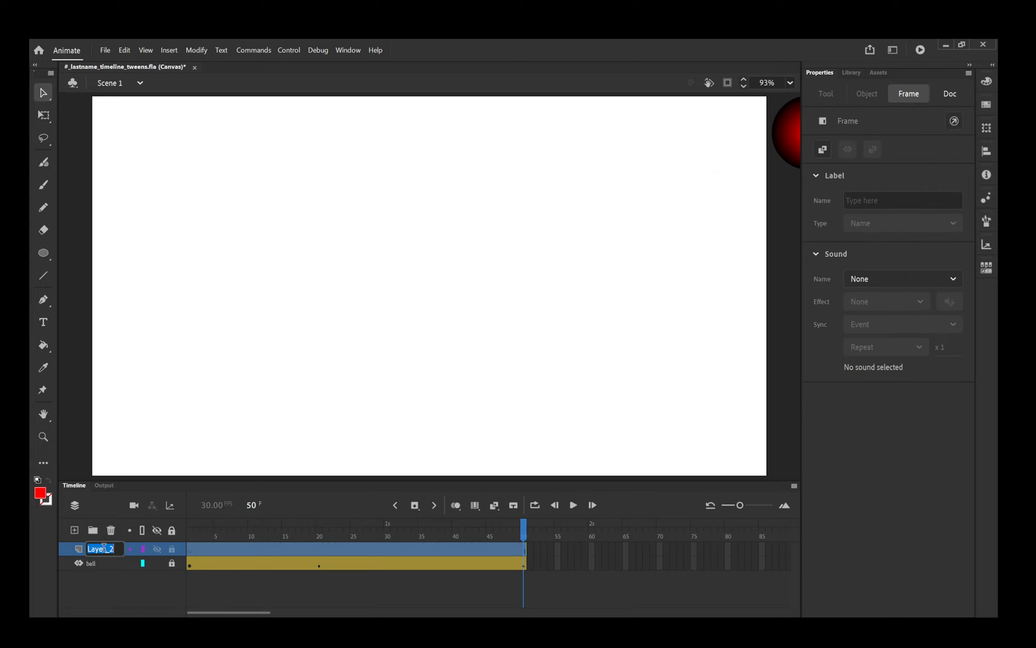
{"action": "type", "text": "morph"}
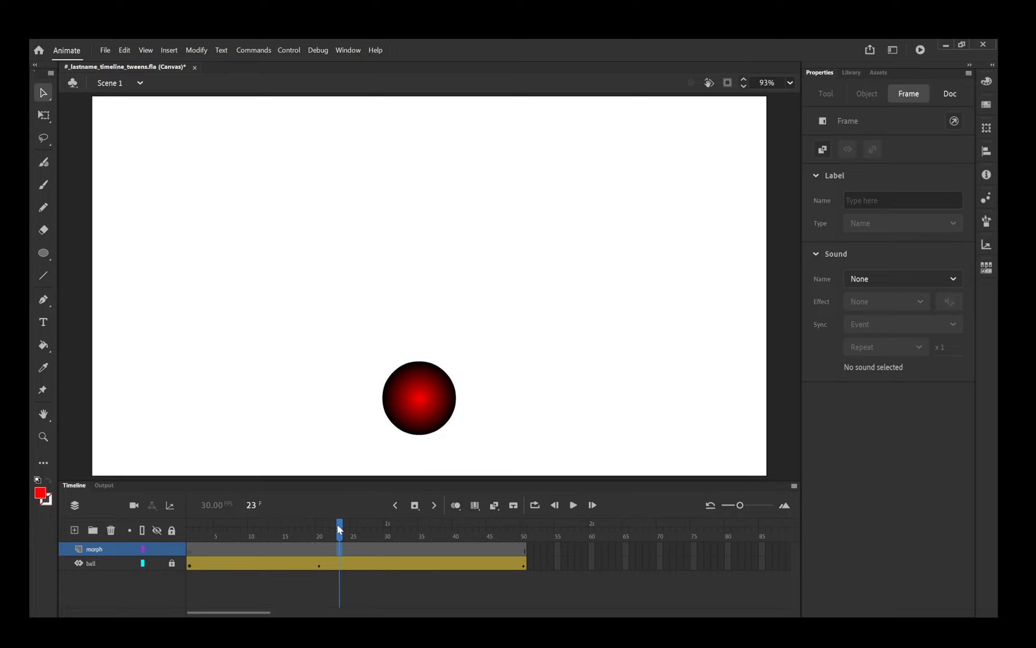
Scrub the playhead through the ball's motion and back to frame 1
{"action": "left_click_drag", "start_coordinate": [339, 522], "coordinate": [224, 522]}
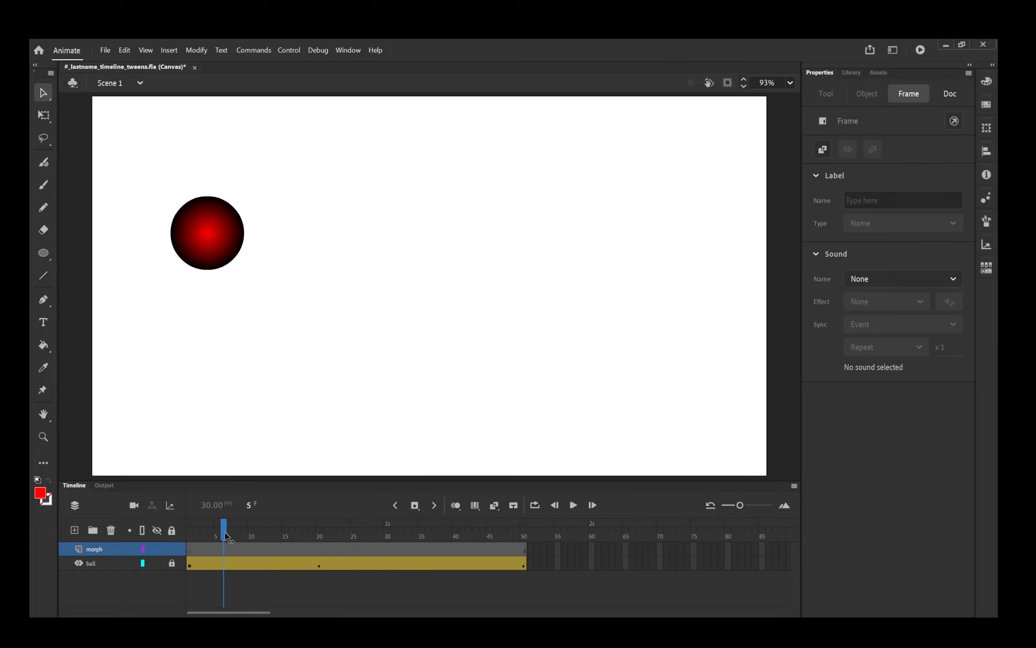
{"action": "left_click_drag", "start_coordinate": [224, 529], "coordinate": [510, 529]}
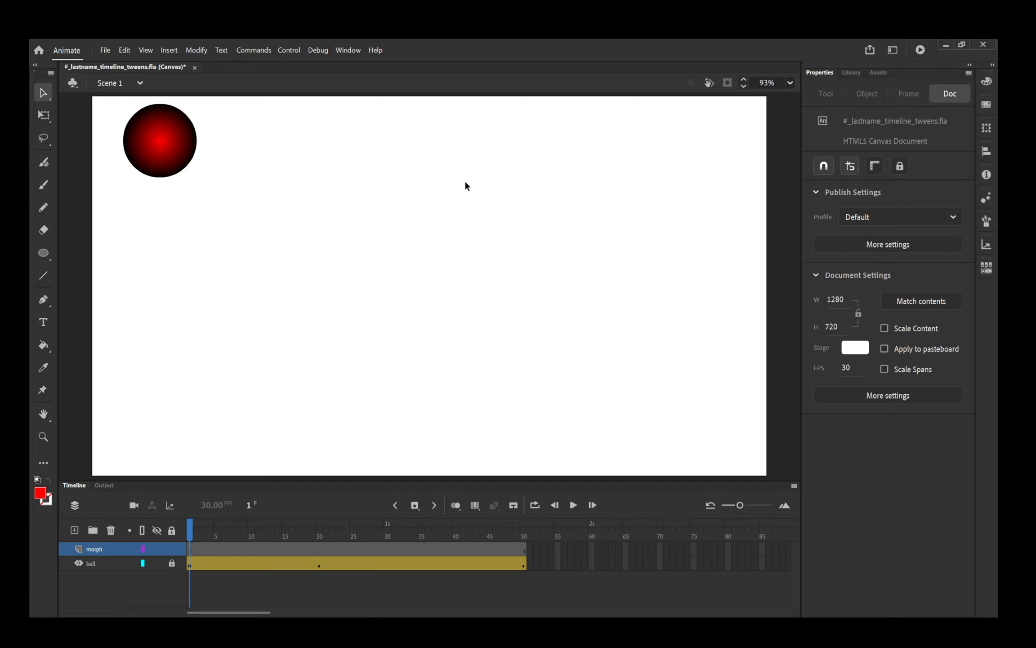
{"action": "mouse_move", "coordinate": [765, 395]}
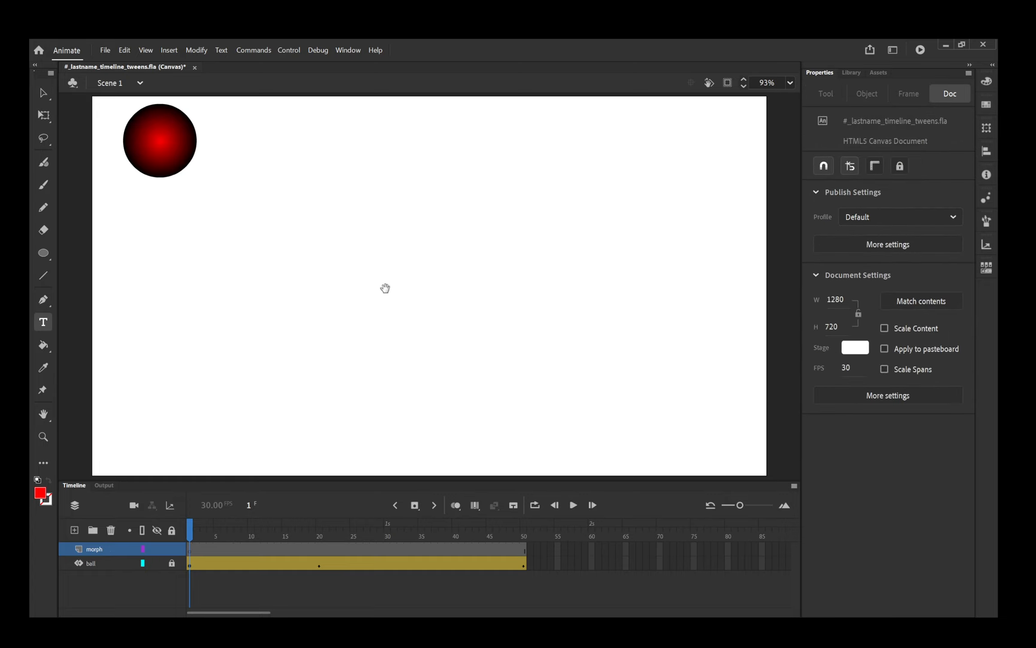
Add red static text 'Kristen' near the stage centre at frame 1 of morph
{"action": "left_click", "coordinate": [42, 414]}
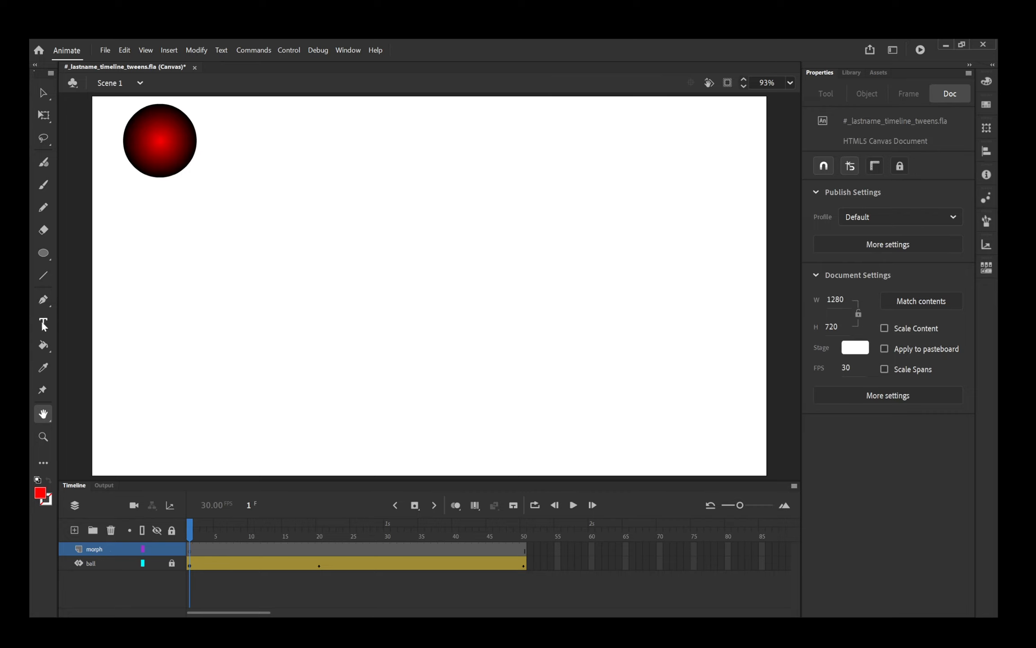
{"action": "left_click", "coordinate": [44, 322]}
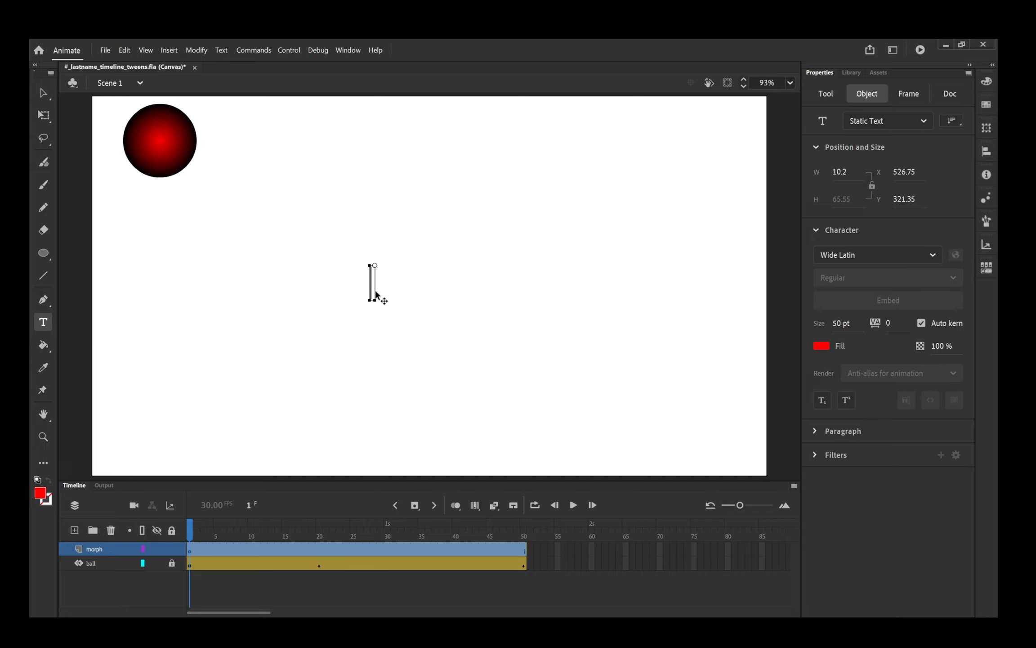
{"action": "type", "text": "Kristen"}
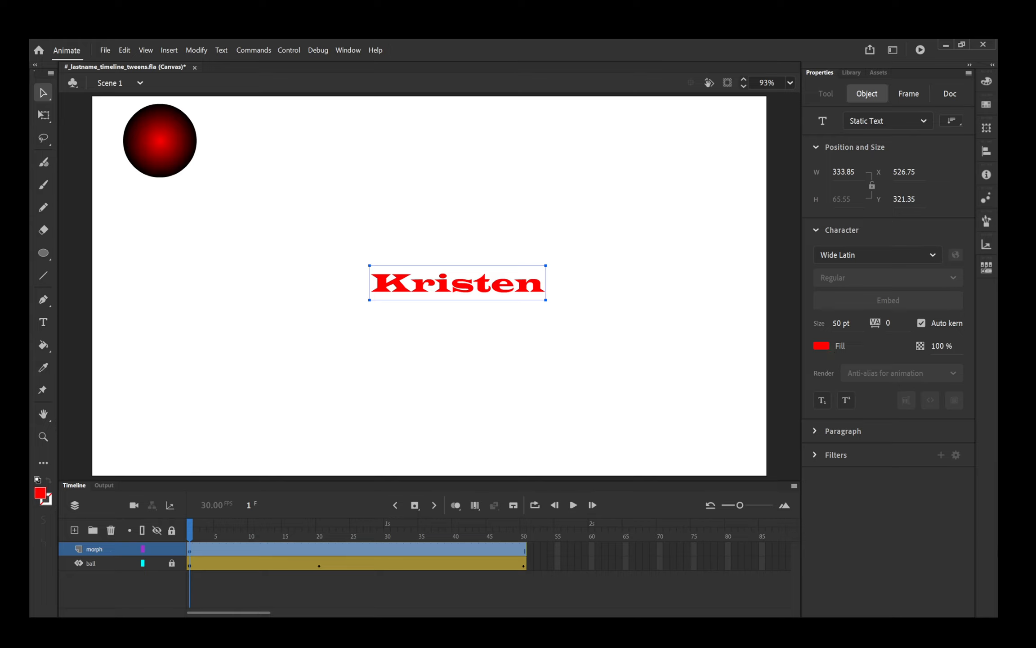
{"action": "mouse_move", "coordinate": [995, 537]}
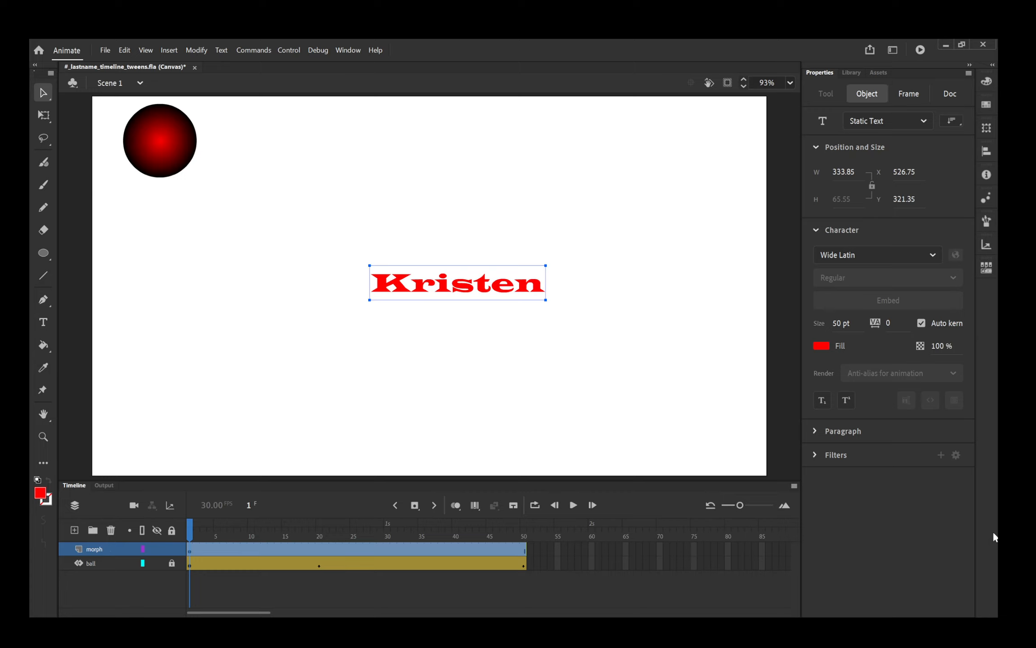
{"action": "mouse_move", "coordinate": [935, 355]}
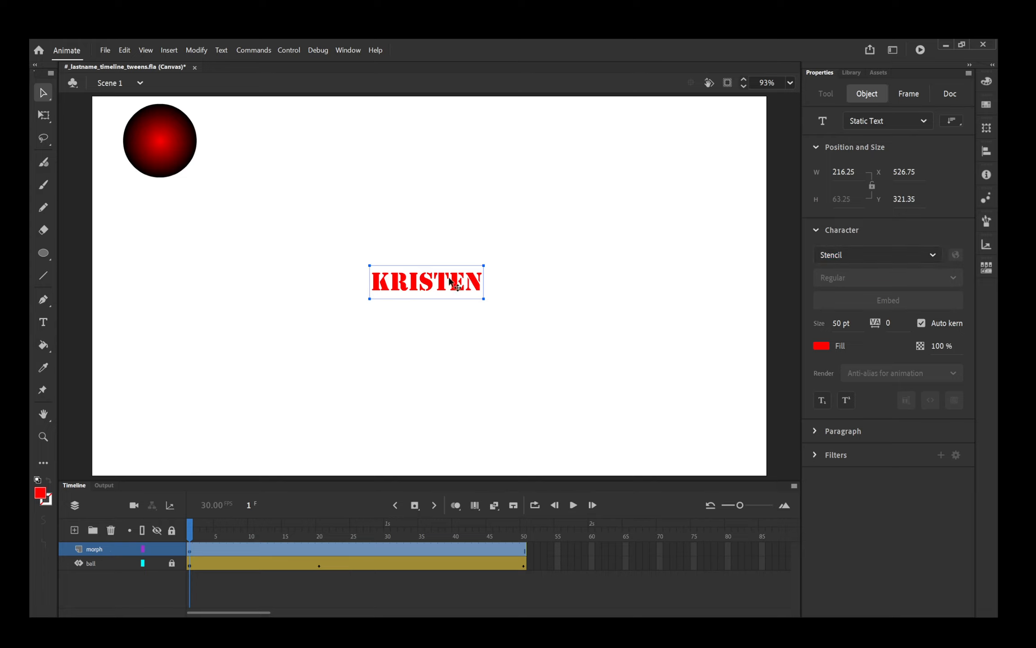
Nudge the Kristen text and centre it in the middle of the stage
{"action": "left_click_drag", "start_coordinate": [425, 283], "coordinate": [426, 272]}
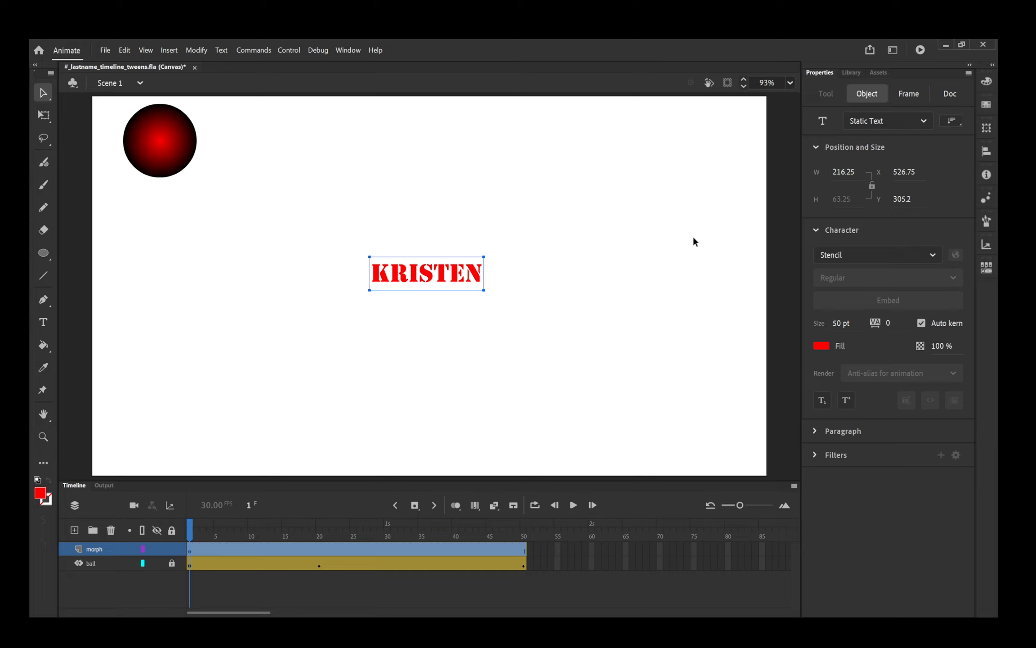
{"action": "mouse_move", "coordinate": [986, 146]}
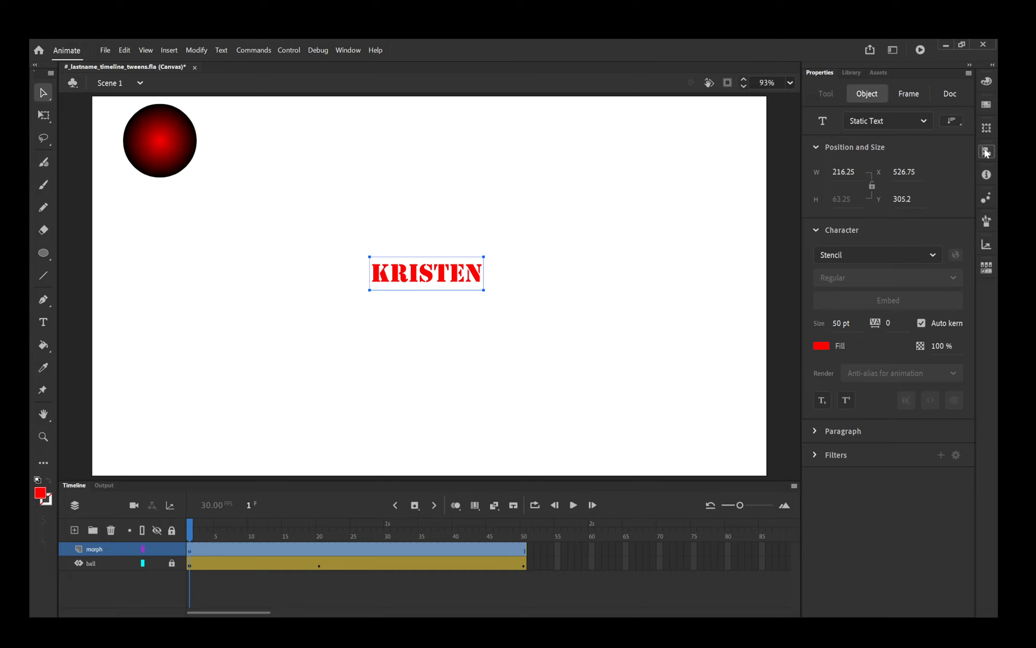
{"action": "mouse_move", "coordinate": [873, 251]}
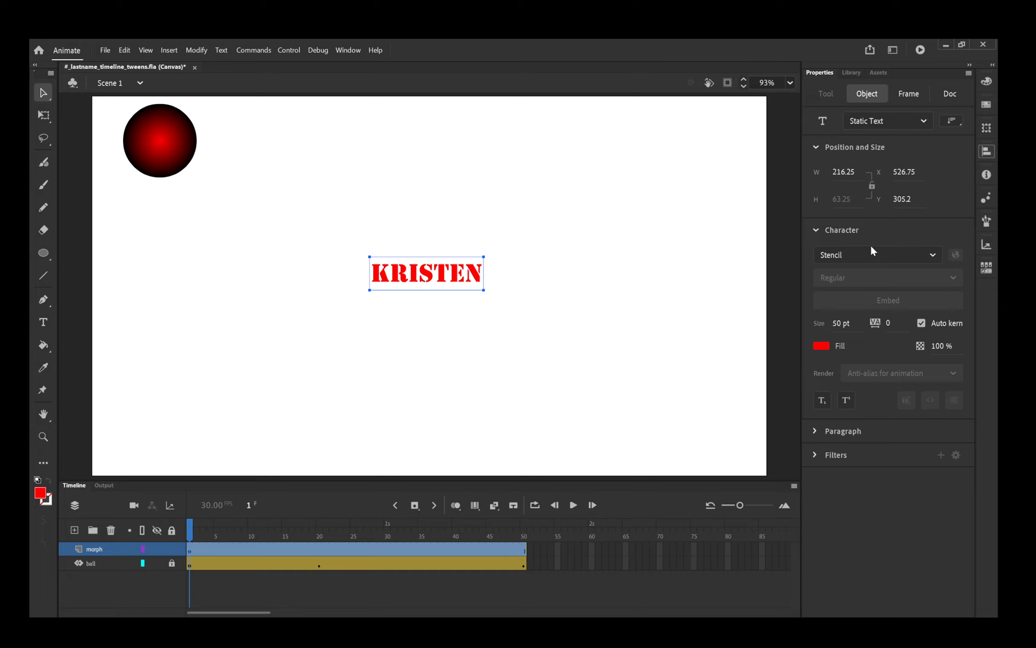
{"action": "mouse_move", "coordinate": [883, 175]}
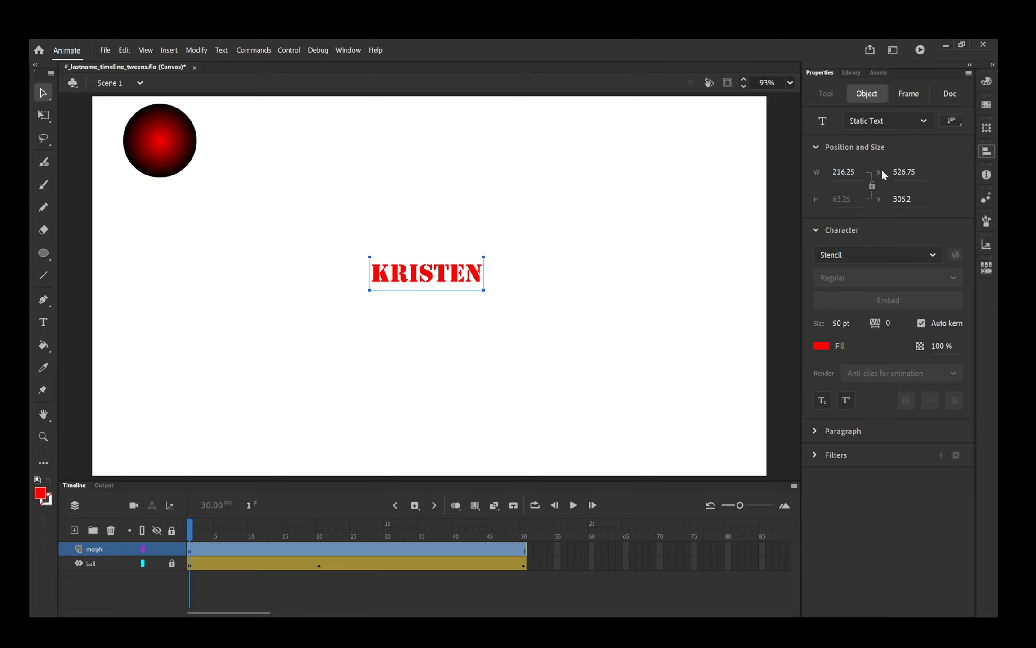
{"action": "left_click_drag", "start_coordinate": [426, 272], "coordinate": [429, 286]}
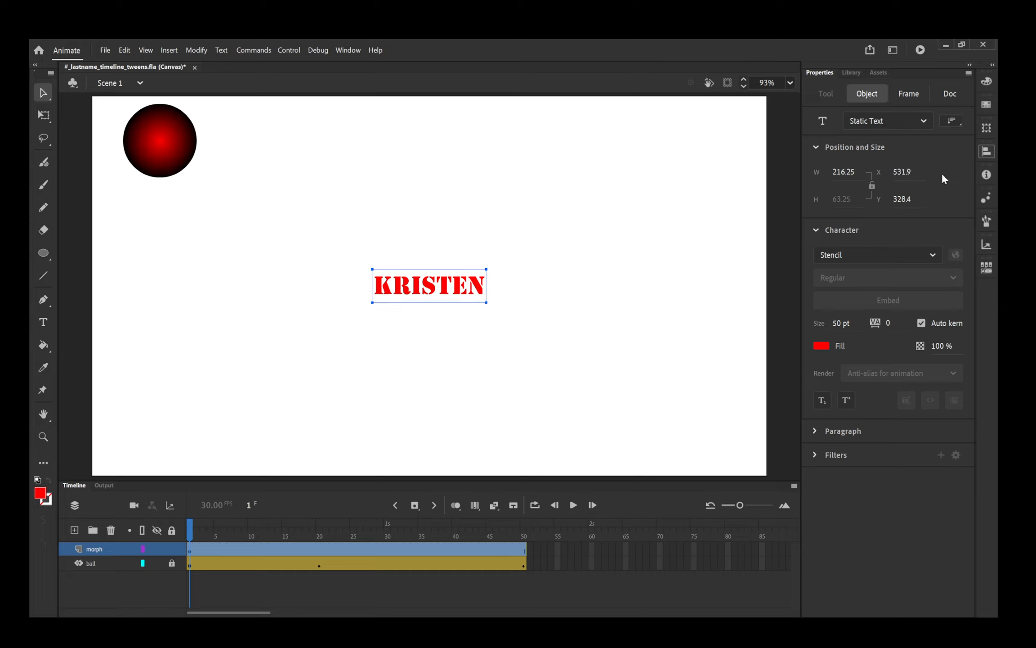
{"action": "mouse_move", "coordinate": [939, 291]}
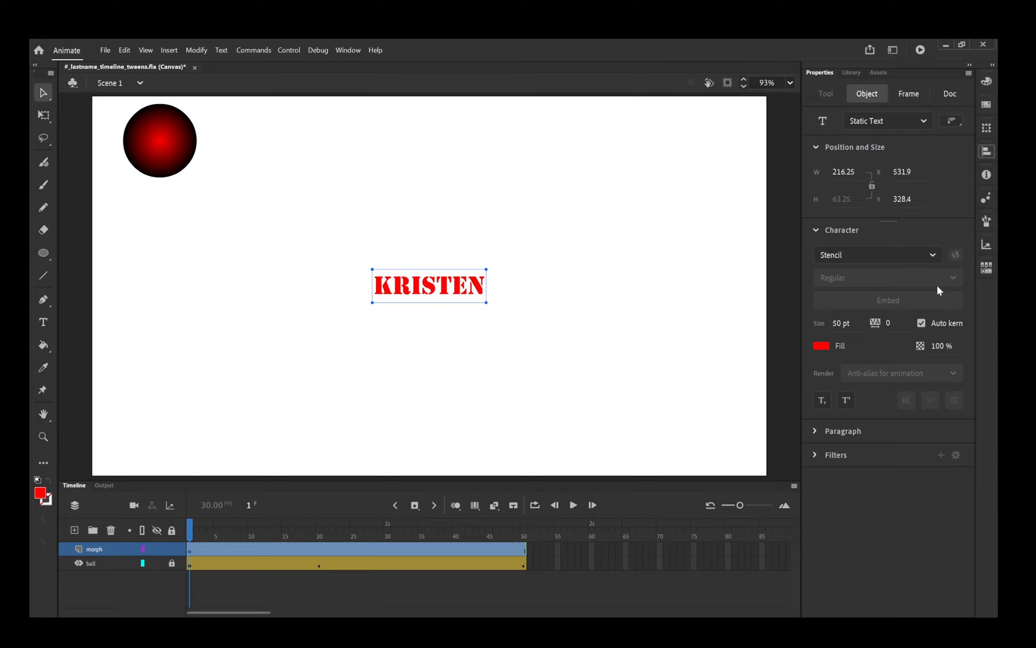
{"action": "mouse_move", "coordinate": [751, 304]}
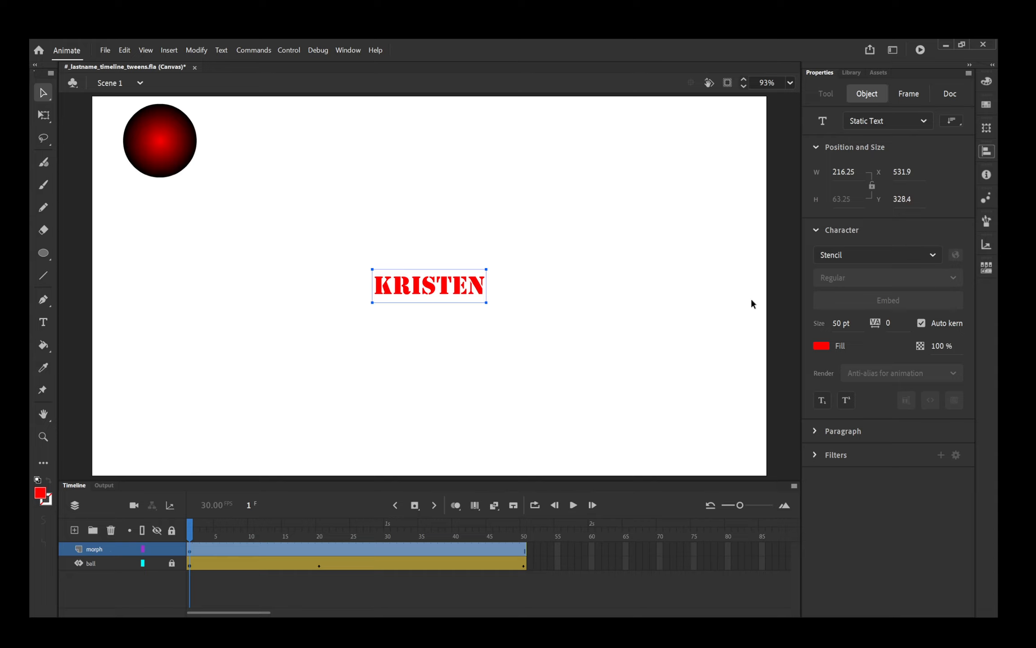
{"action": "mouse_move", "coordinate": [397, 68]}
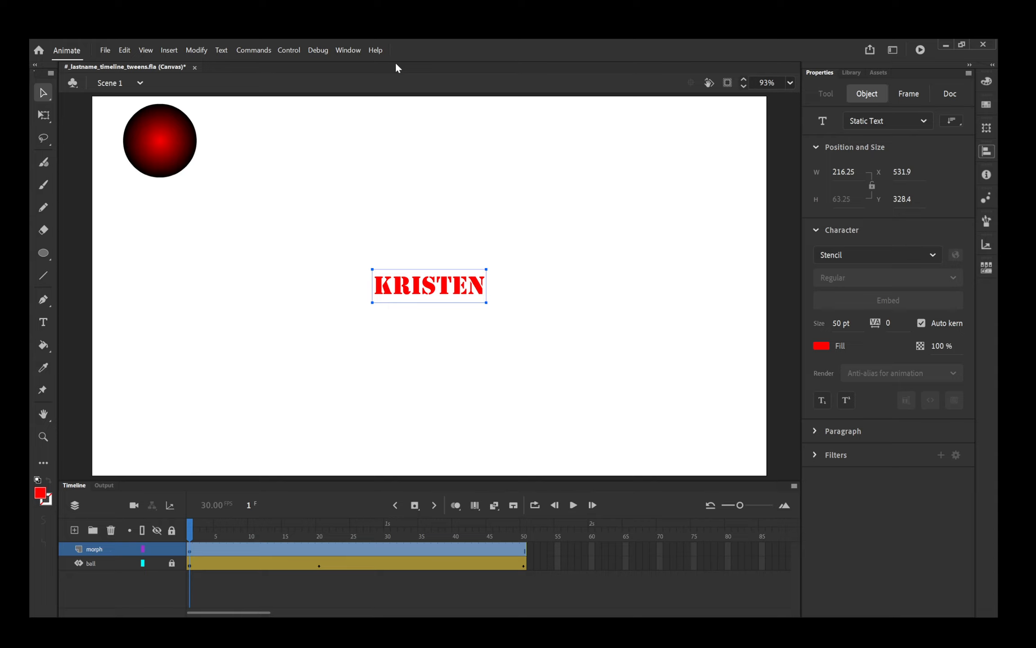
{"action": "mouse_move", "coordinate": [405, 341]}
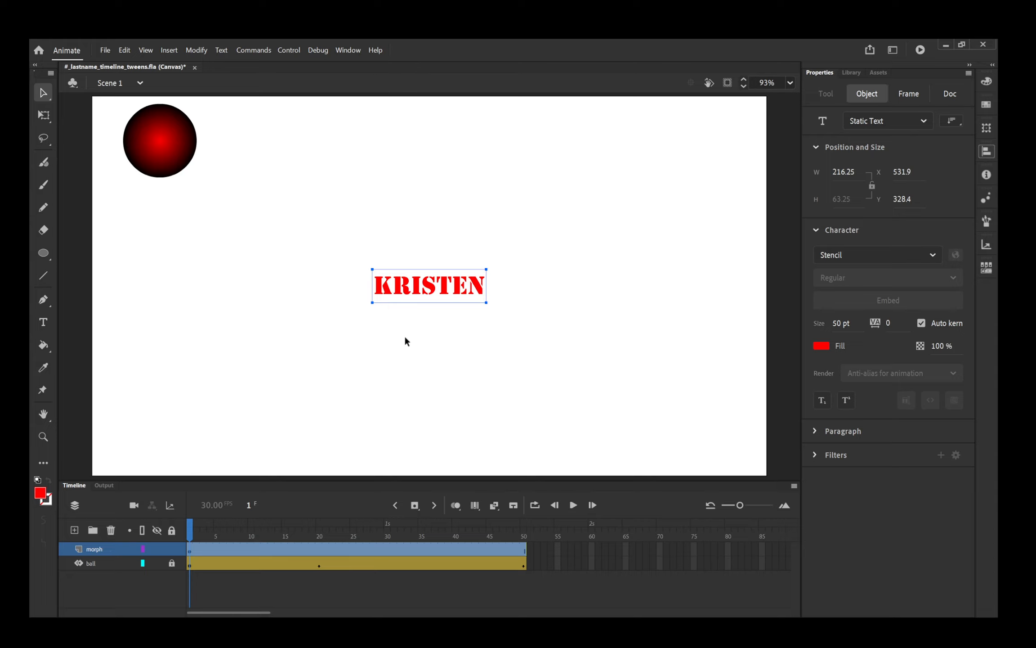
{"action": "mouse_move", "coordinate": [362, 497]}
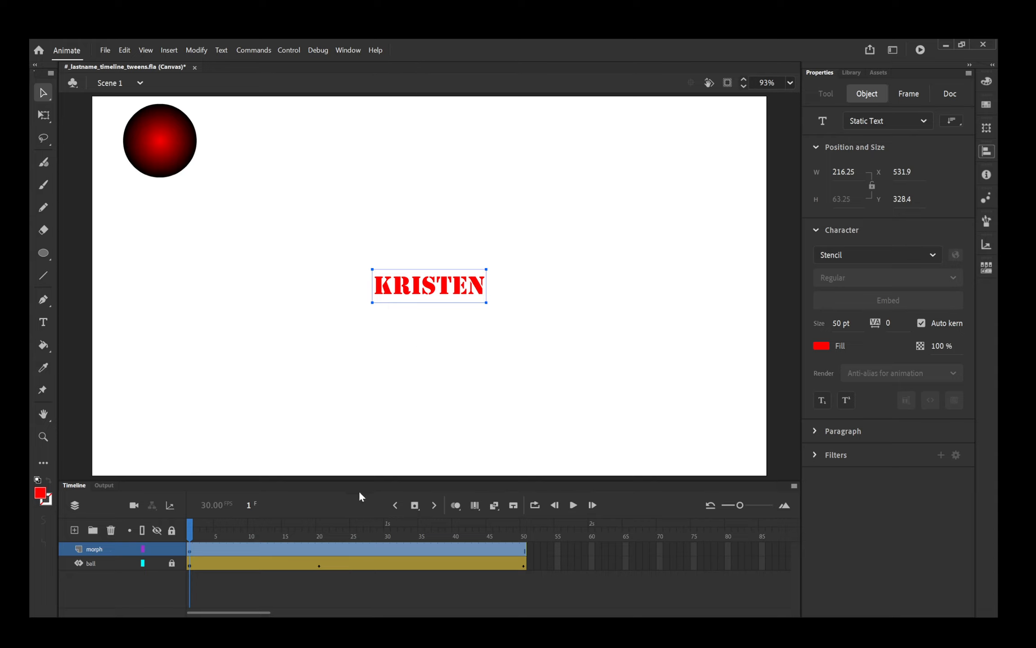
At frame 25, give the word 'Sporty' a green fill and the Ravie font
{"action": "left_click", "coordinate": [353, 530]}
{"action": "type", "text": "SPORT"}
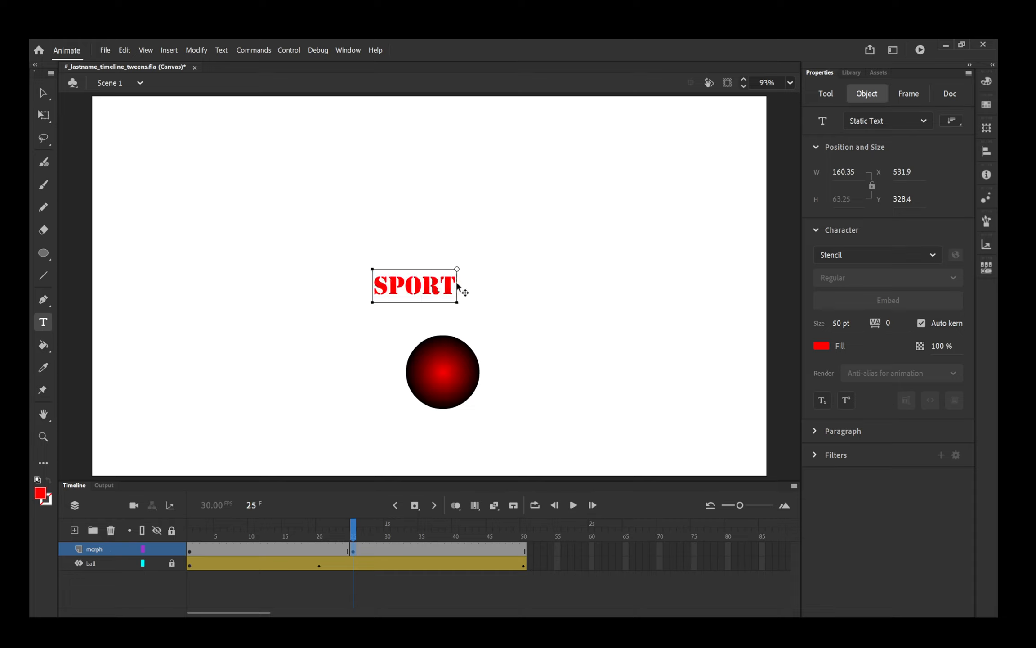
{"action": "type", "text": "7"}
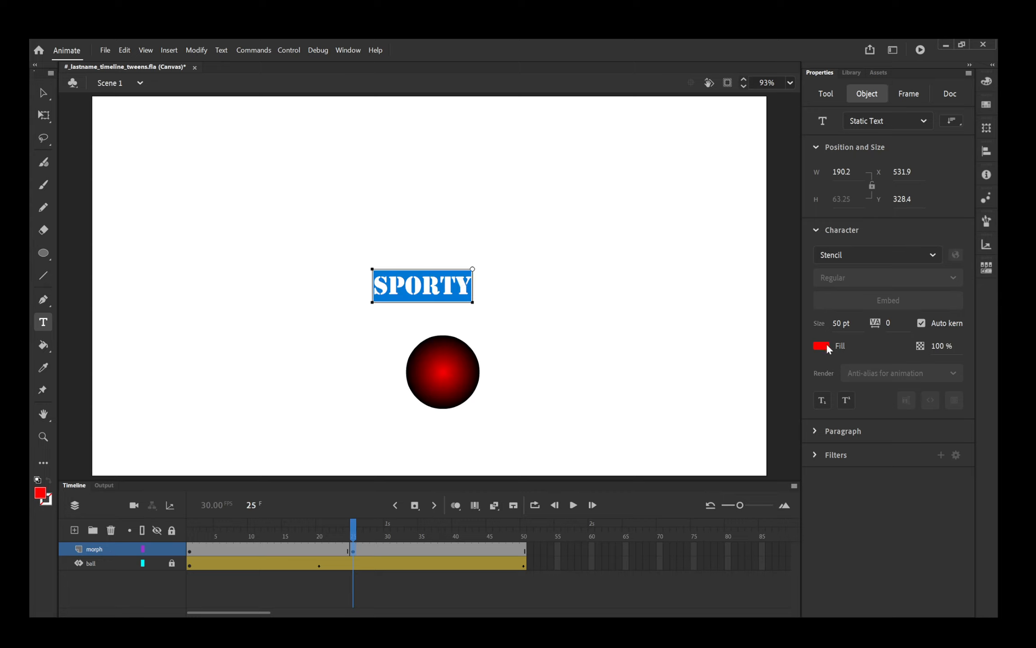
{"action": "left_click", "coordinate": [823, 345]}
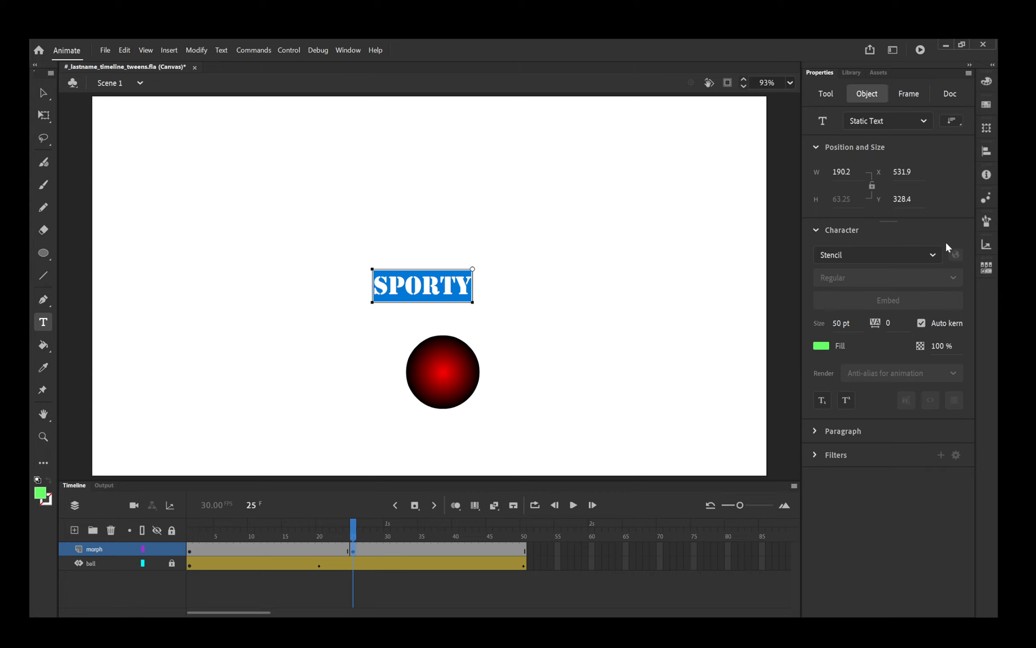
{"action": "mouse_move", "coordinate": [971, 435]}
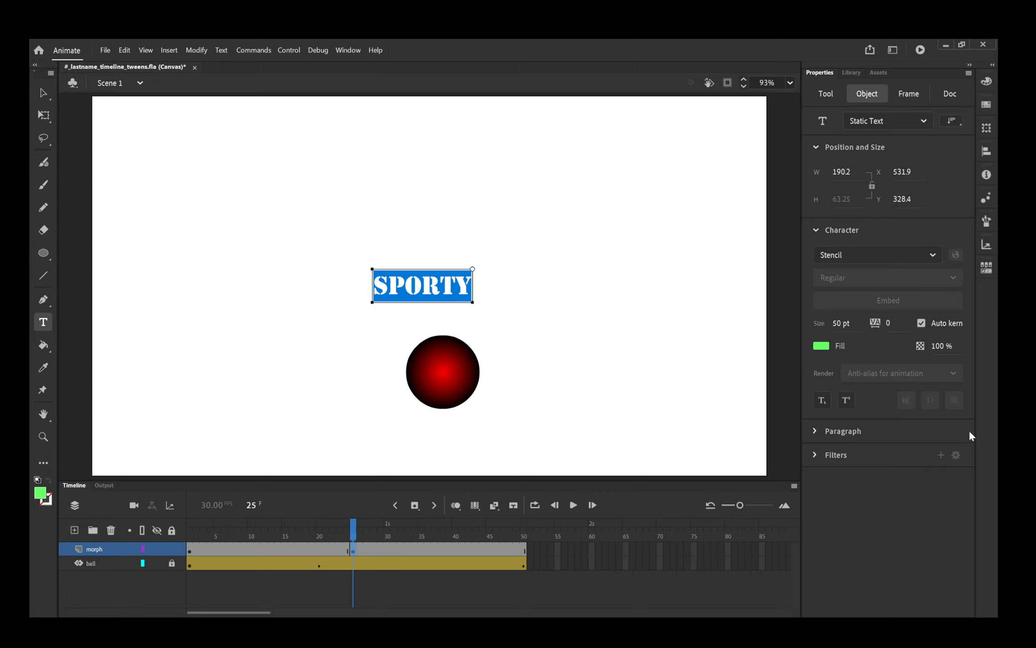
{"action": "mouse_move", "coordinate": [997, 561]}
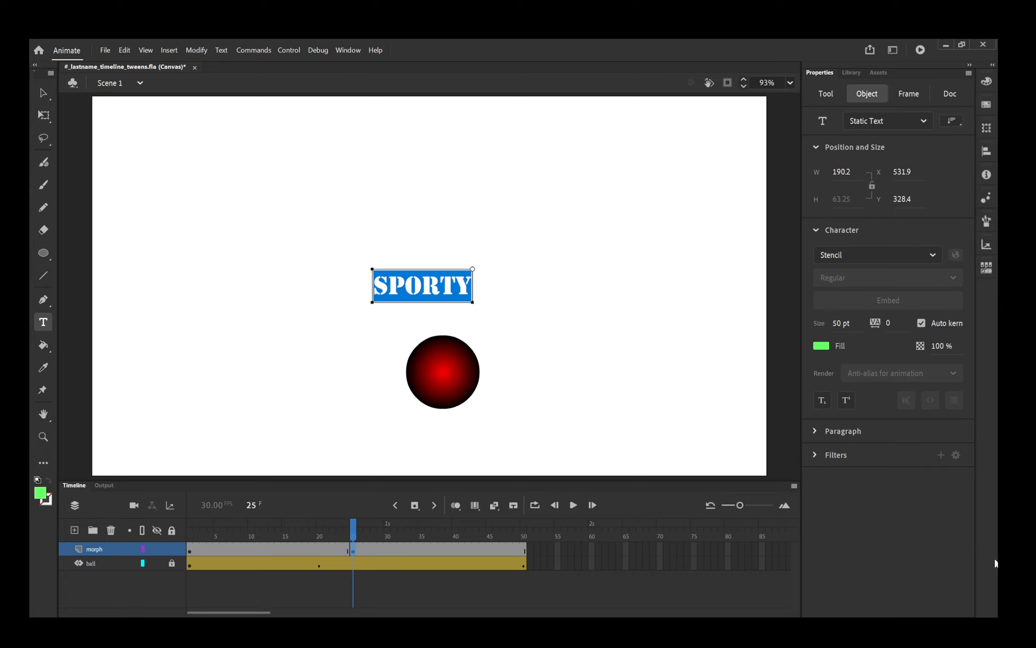
{"action": "mouse_move", "coordinate": [965, 447]}
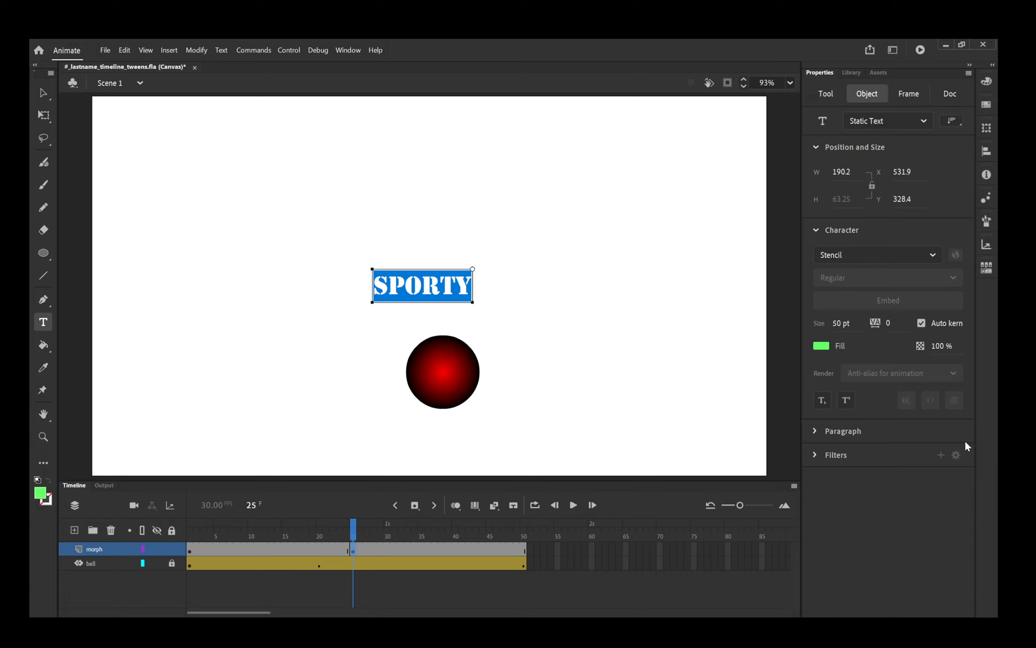
{"action": "left_click", "coordinate": [878, 255]}
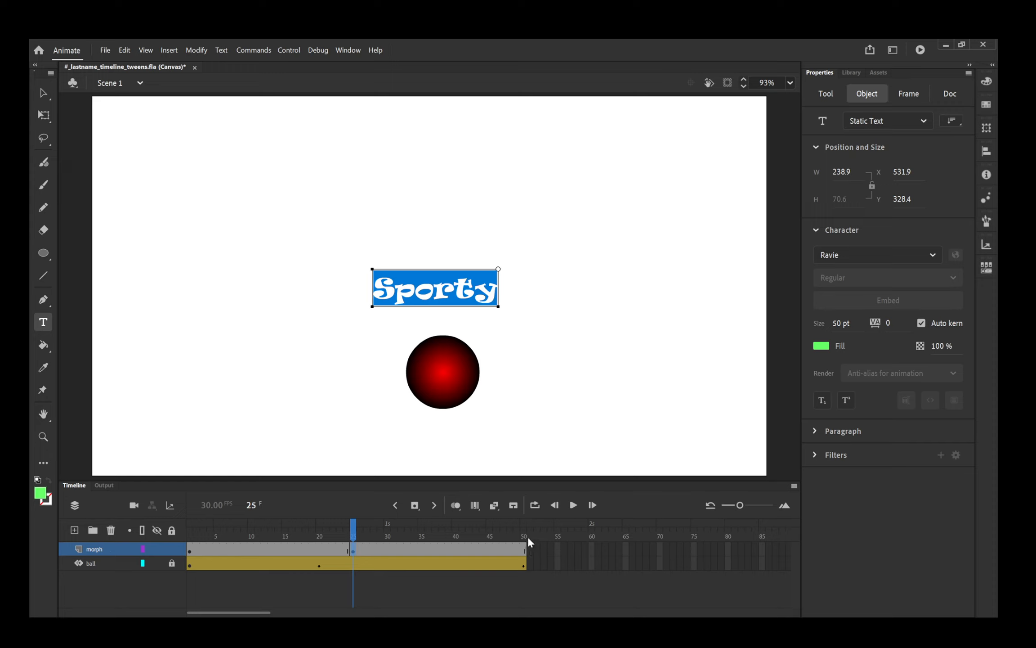
Keyframe frame 50 on morph with the word 'Smart' in blue nebraska type
{"action": "left_click", "coordinate": [525, 529]}
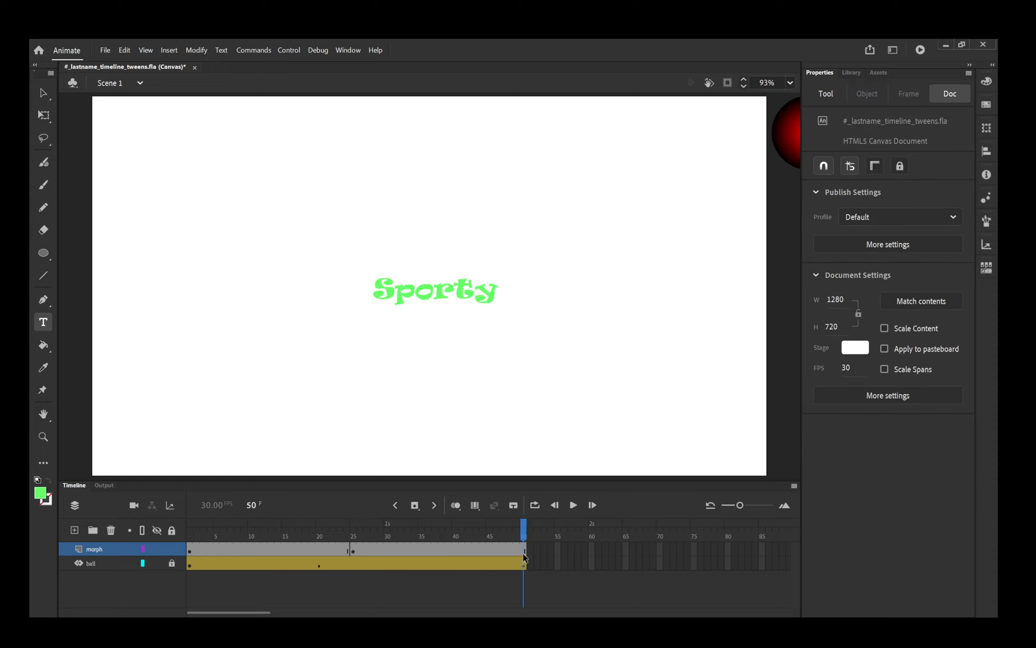
{"action": "left_click", "coordinate": [524, 551]}
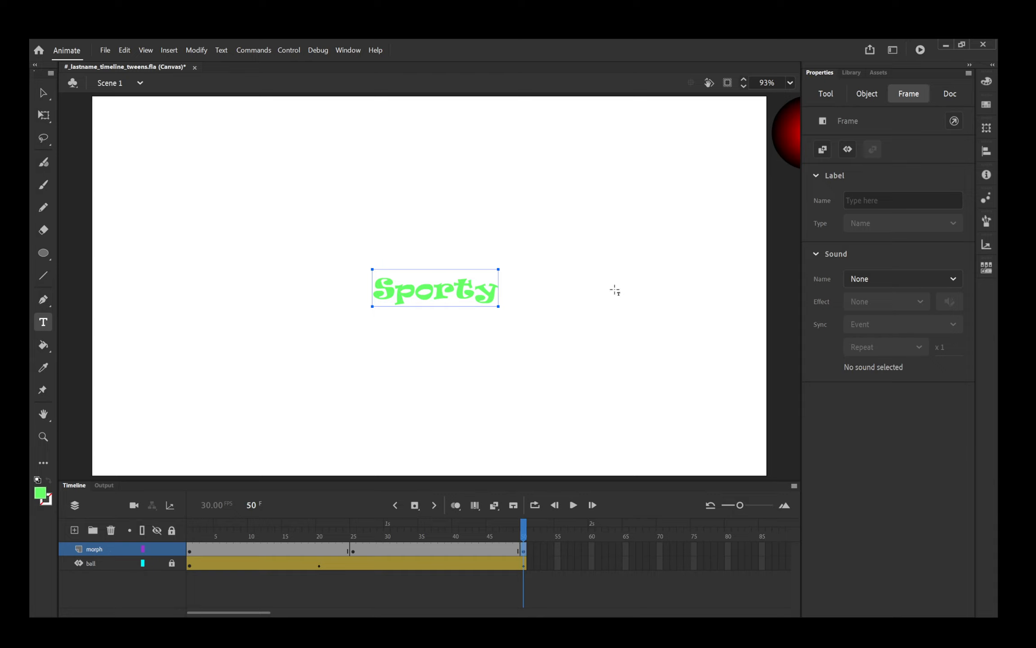
{"action": "left_click", "coordinate": [435, 288]}
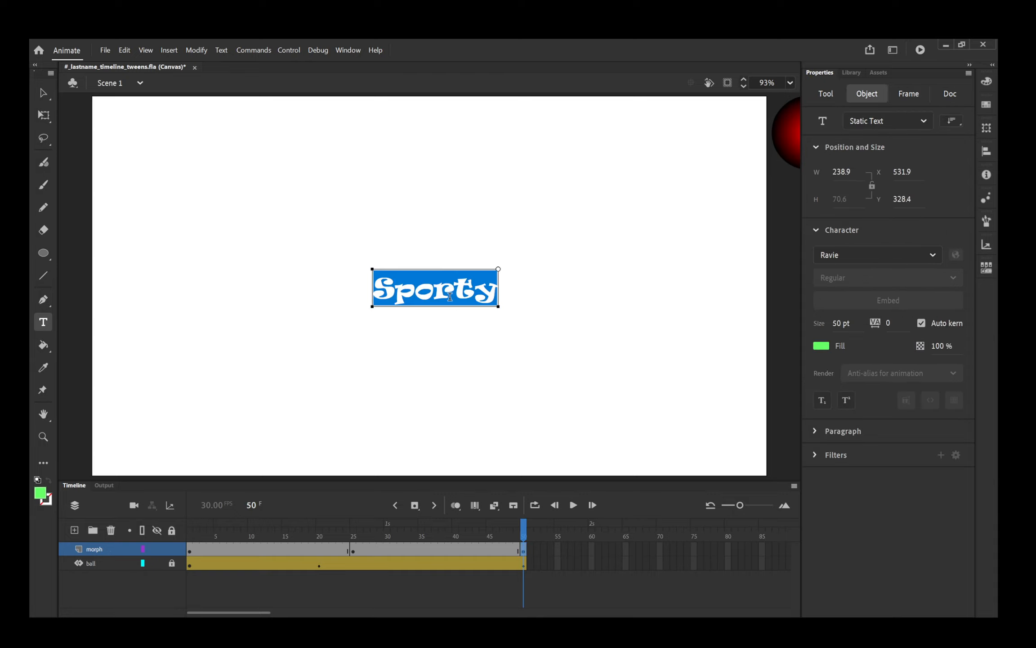
{"action": "type", "text": "Smart"}
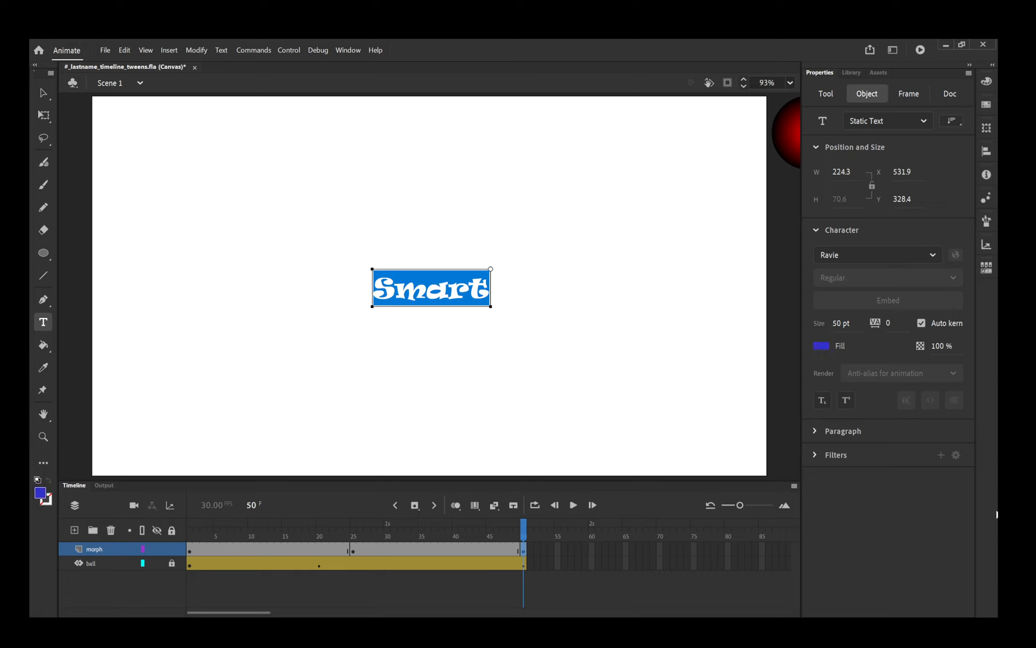
{"action": "mouse_move", "coordinate": [995, 488]}
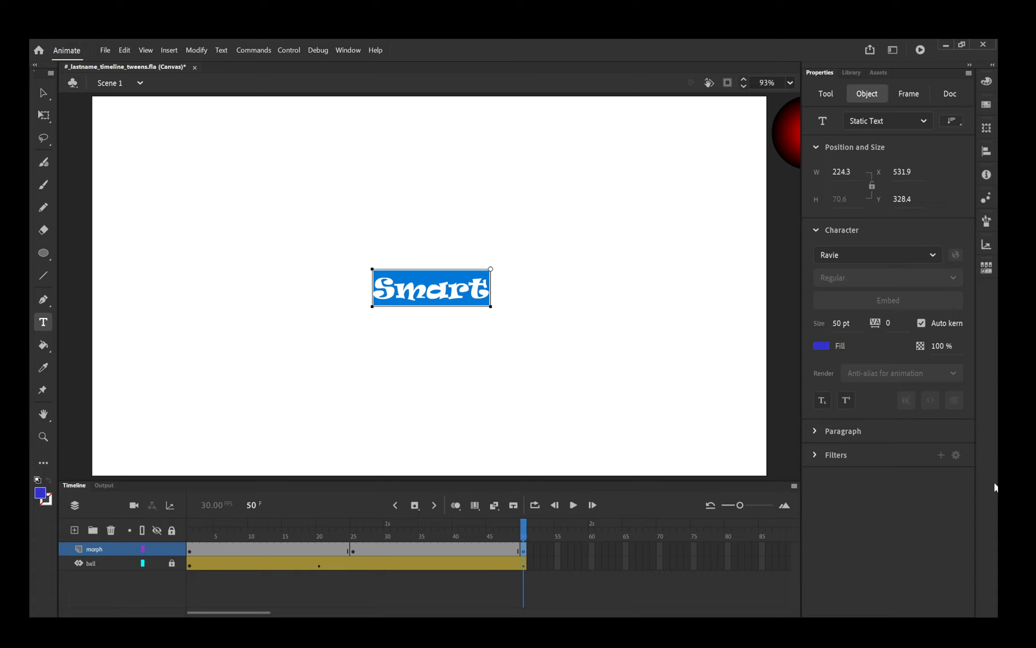
{"action": "mouse_move", "coordinate": [995, 486]}
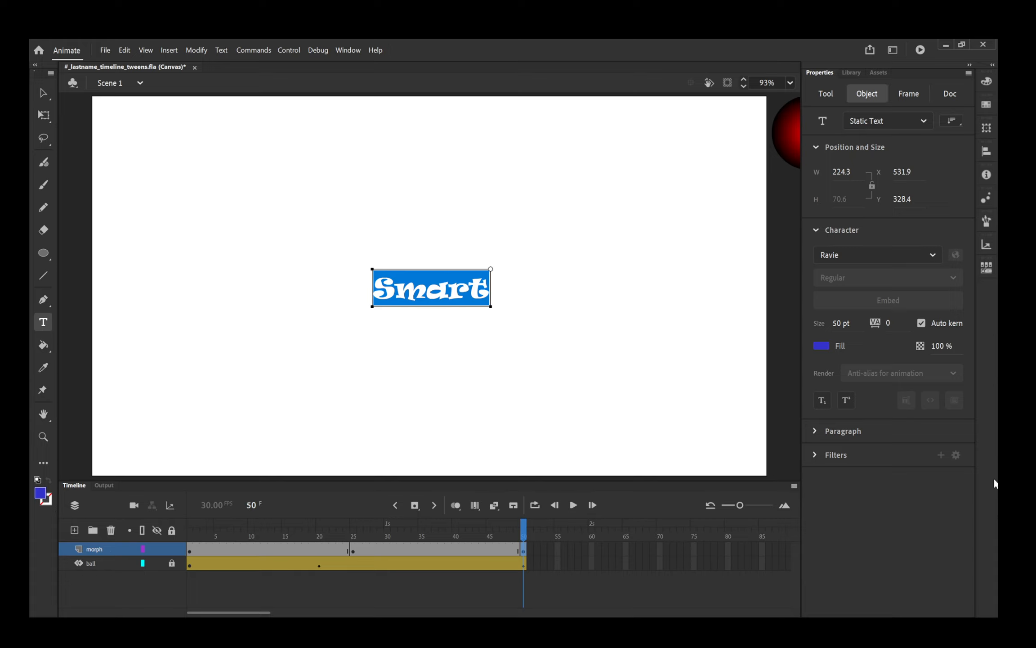
{"action": "left_click", "coordinate": [876, 255]}
{"action": "type", "text": "nebraska"}
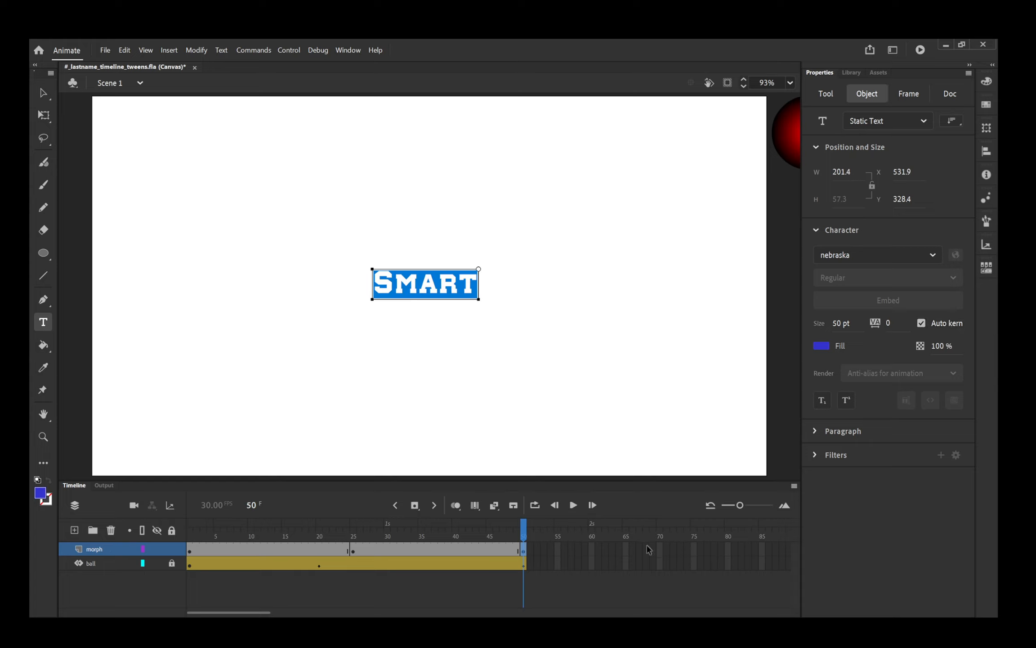
{"action": "mouse_move", "coordinate": [689, 556]}
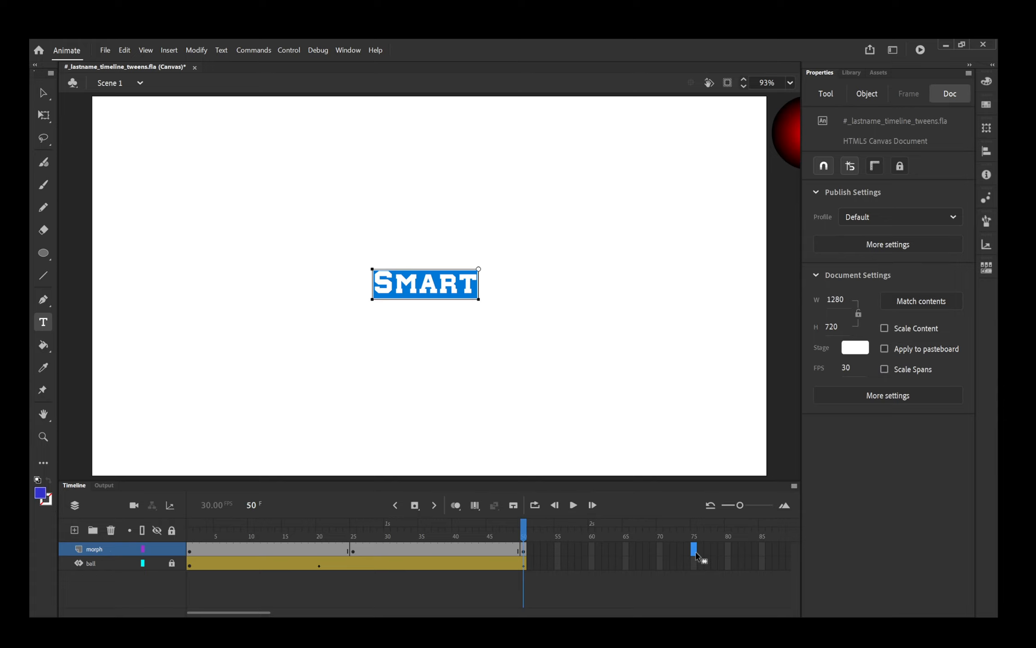
{"action": "mouse_move", "coordinate": [700, 527]}
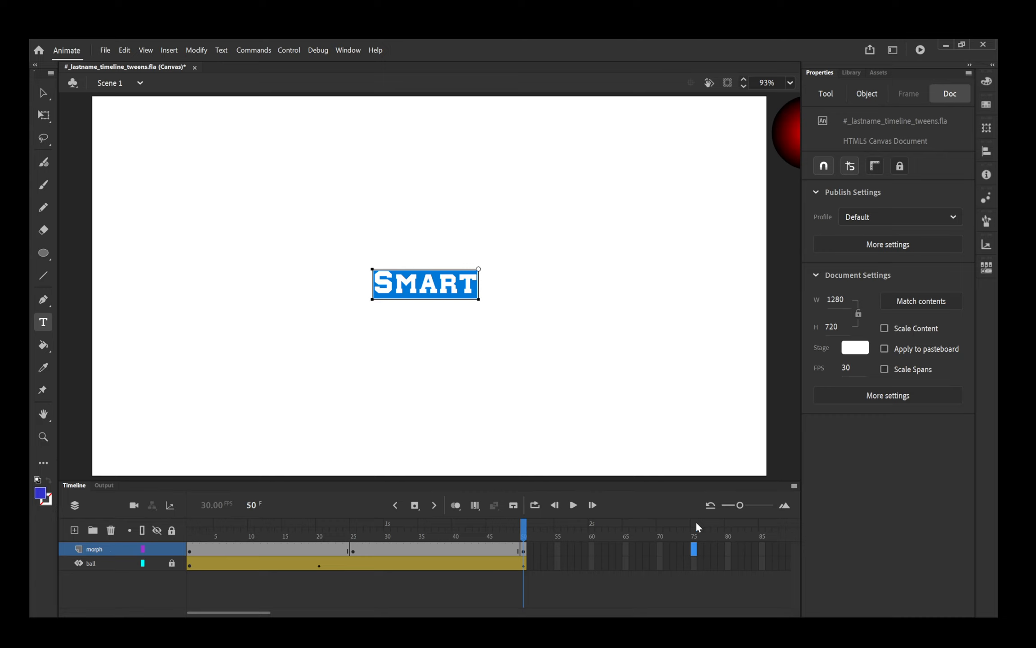
Insert a keyframe at frame 75 on the morph layer, still showing 'Smart'
{"action": "left_click", "coordinate": [692, 537]}
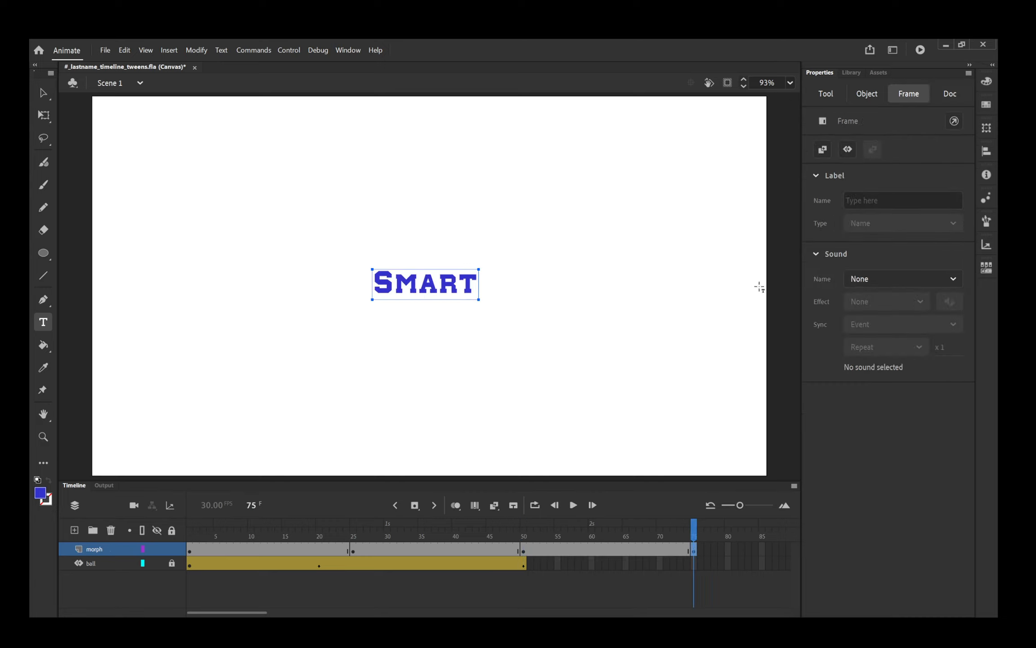
{"action": "mouse_move", "coordinate": [358, 545]}
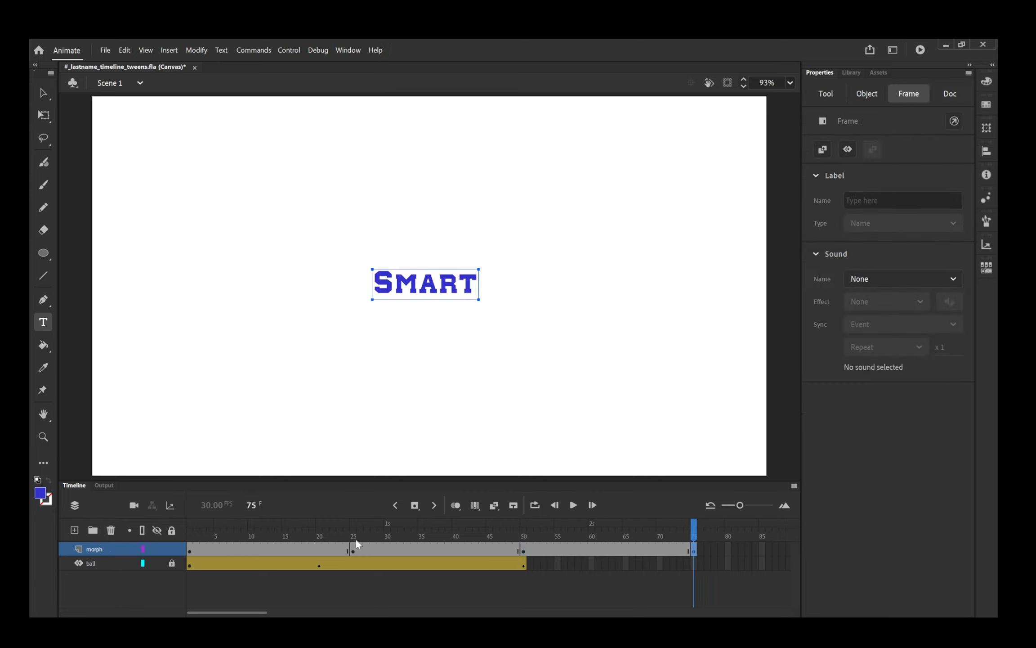
{"action": "mouse_move", "coordinate": [358, 569]}
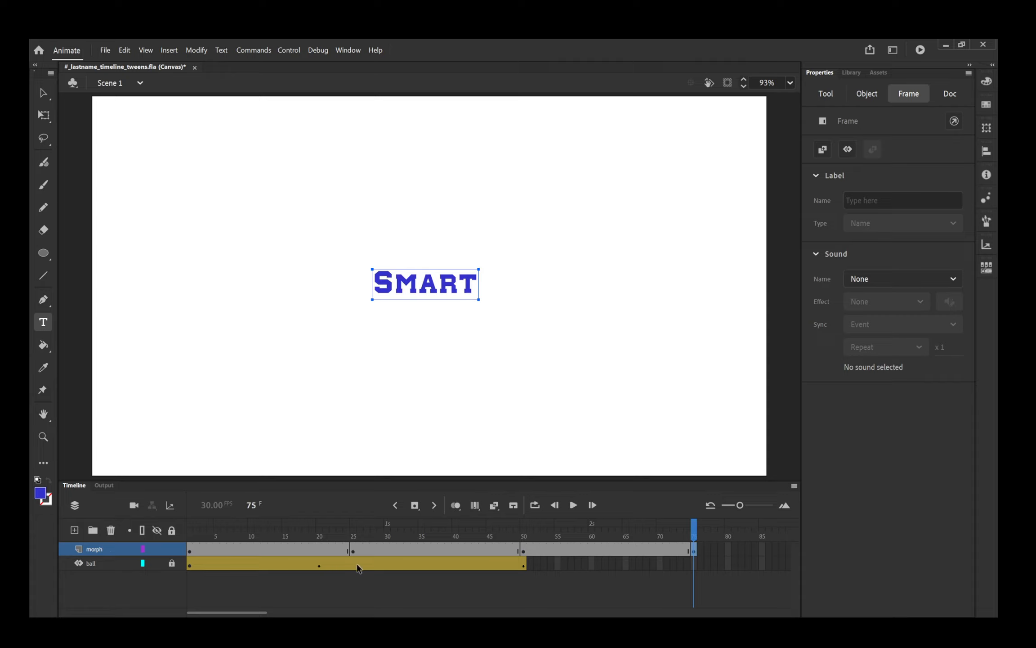
{"action": "mouse_move", "coordinate": [526, 575]}
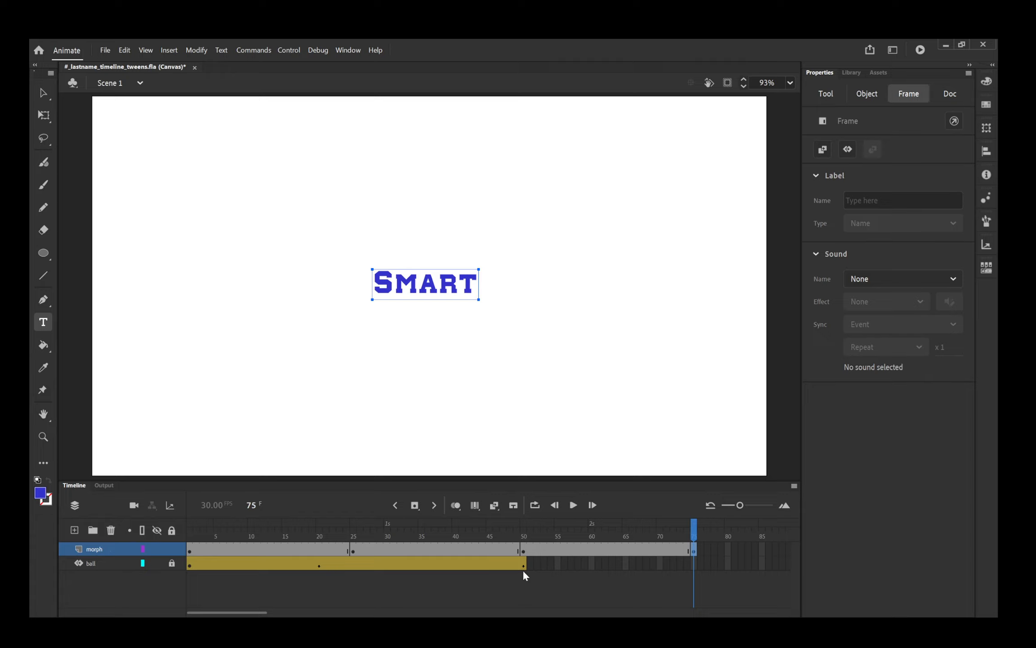
{"action": "mouse_move", "coordinate": [579, 566]}
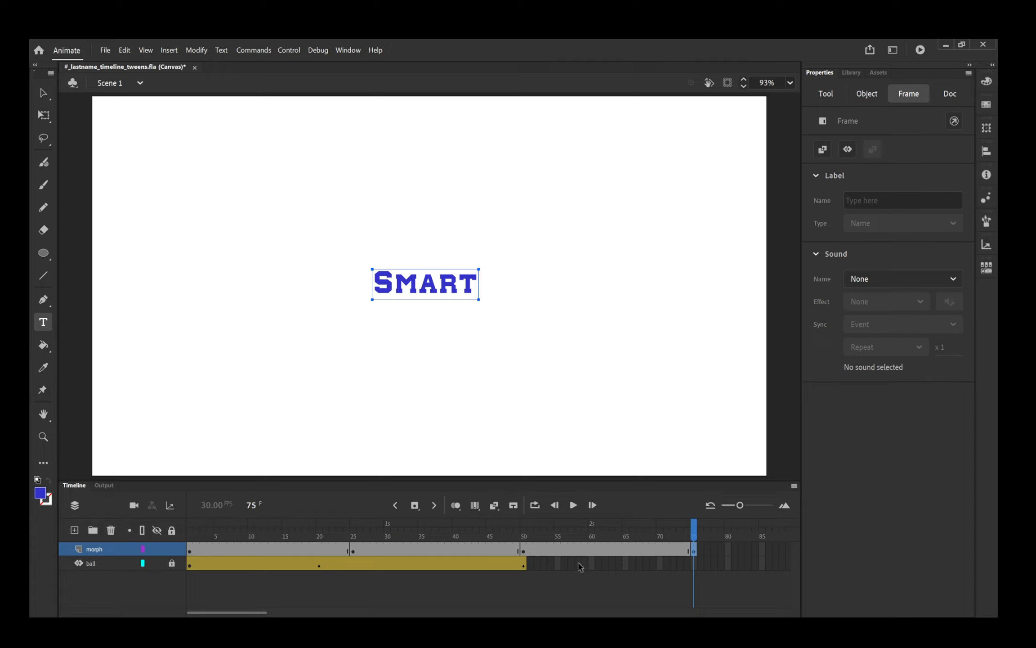
{"action": "mouse_move", "coordinate": [522, 575]}
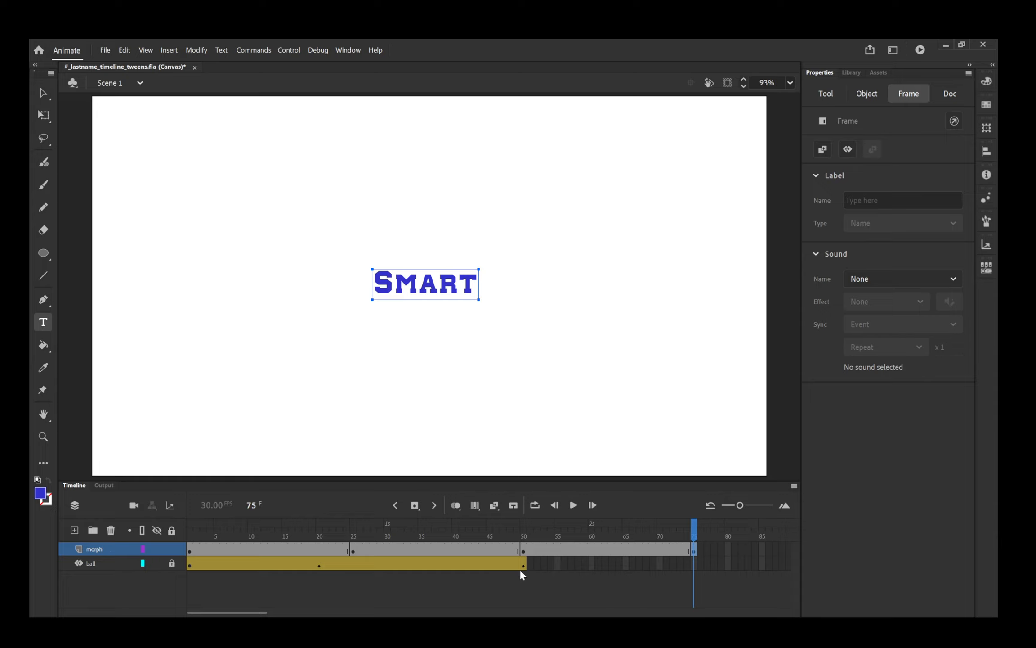
{"action": "mouse_move", "coordinate": [447, 223]}
{"action": "type", "text": "Kind"}
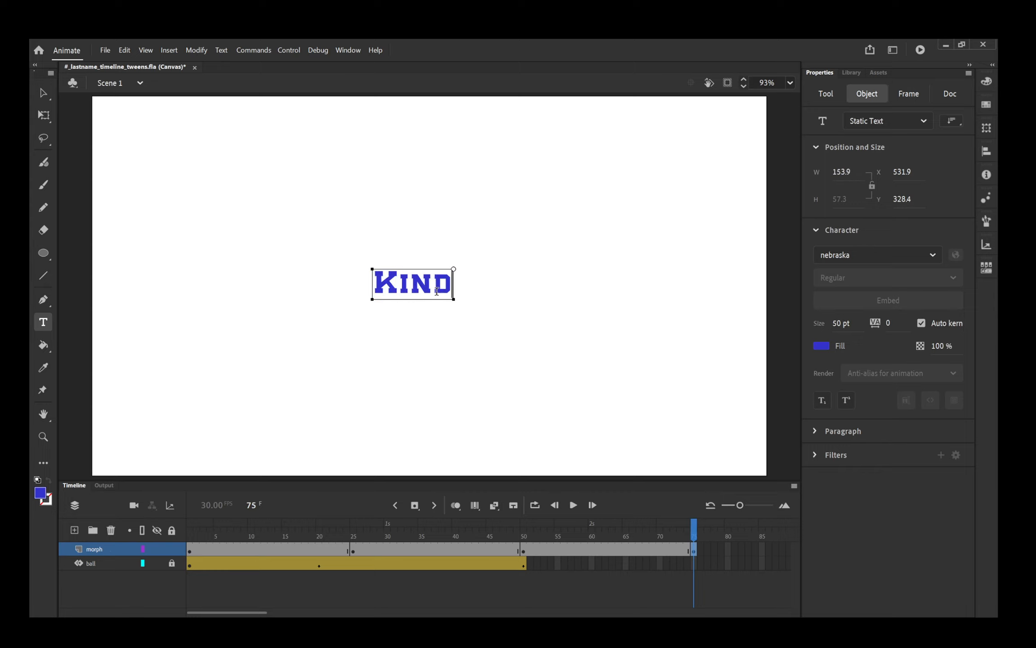
Recolour the word 'Kind' at frame 75 with a purple fill
{"action": "left_click", "coordinate": [823, 345]}
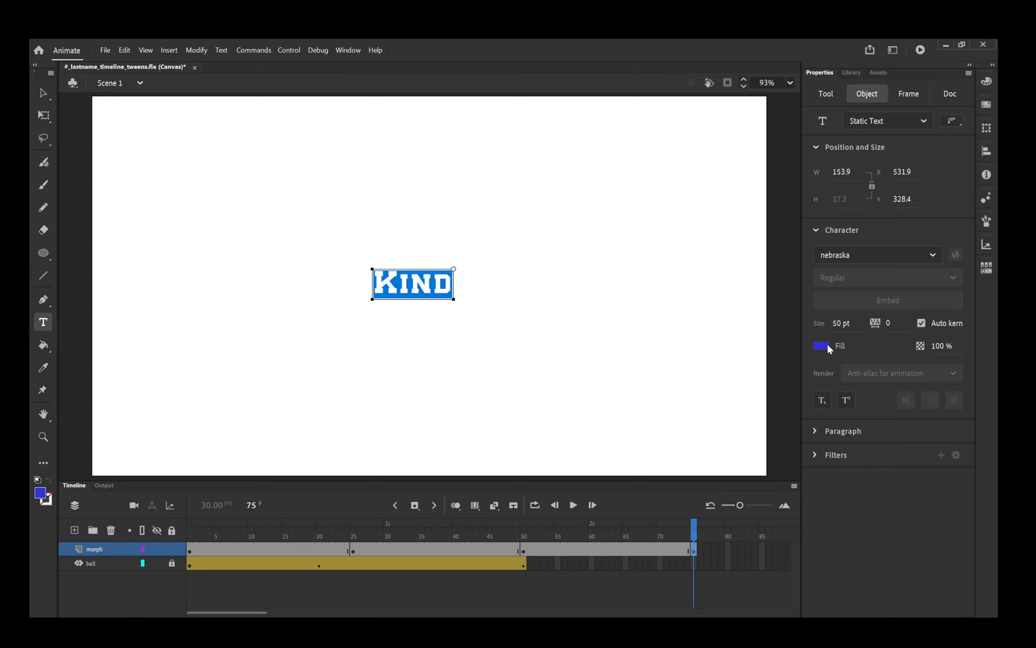
{"action": "left_click", "coordinate": [822, 346]}
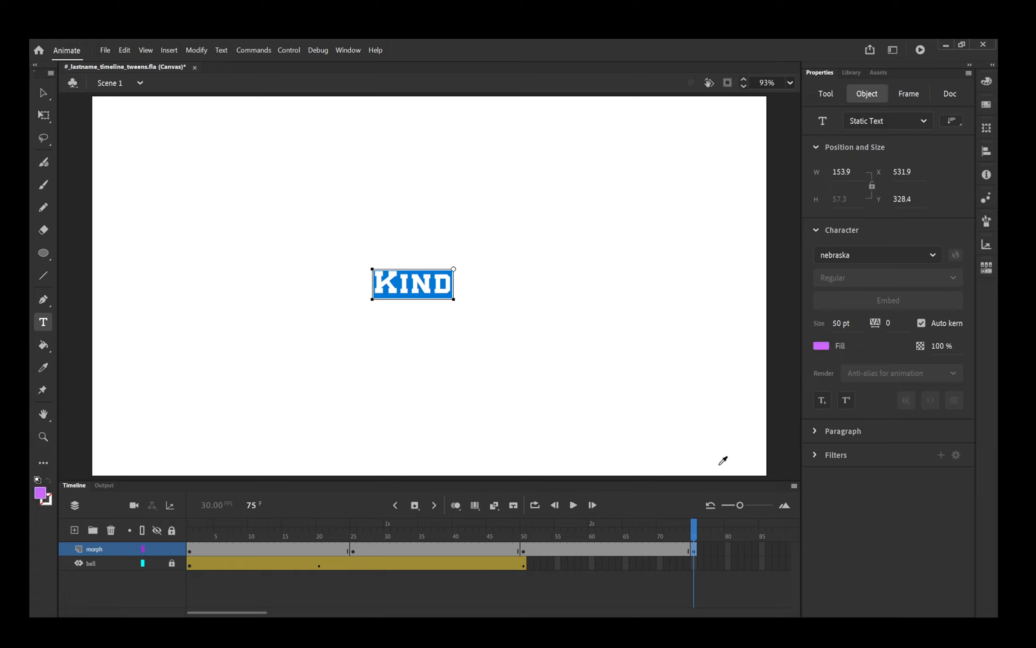
{"action": "mouse_move", "coordinate": [934, 260]}
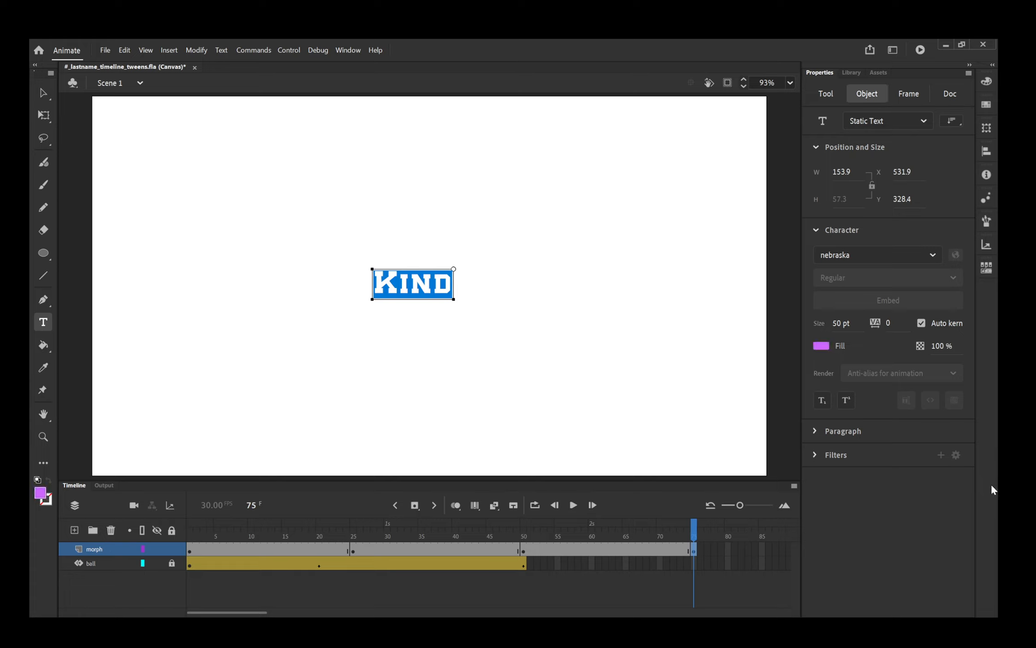
{"action": "mouse_move", "coordinate": [994, 451]}
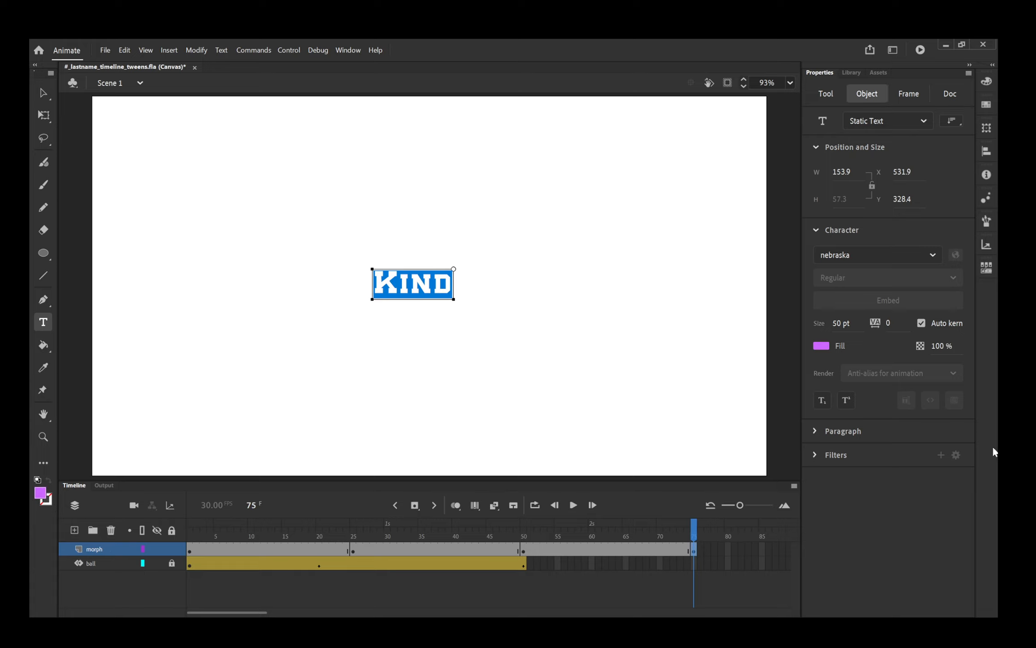
{"action": "mouse_move", "coordinate": [994, 437]}
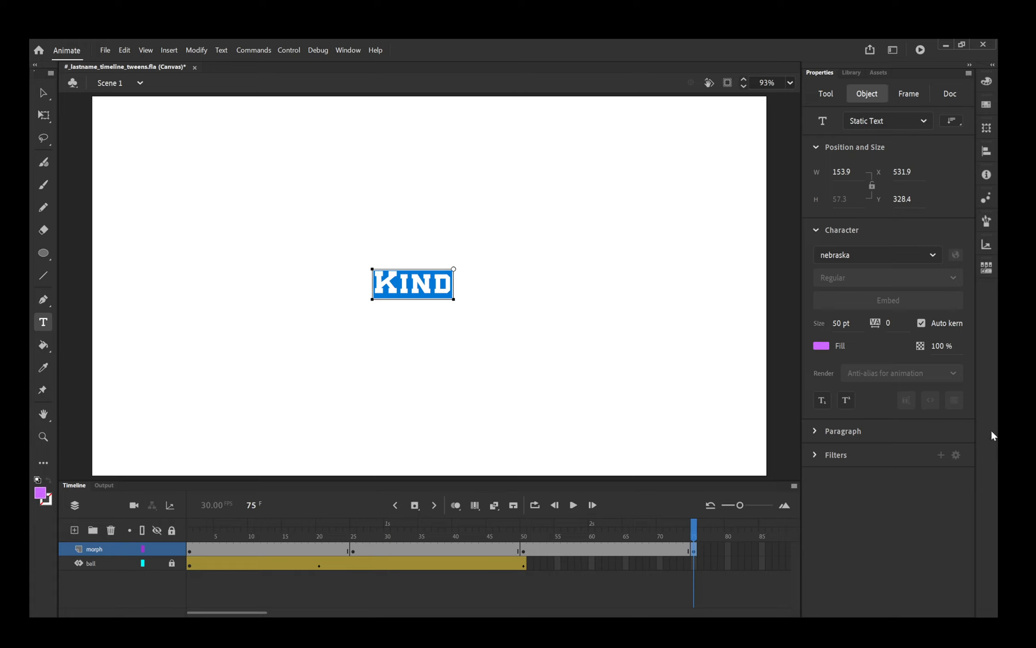
{"action": "mouse_move", "coordinate": [994, 426]}
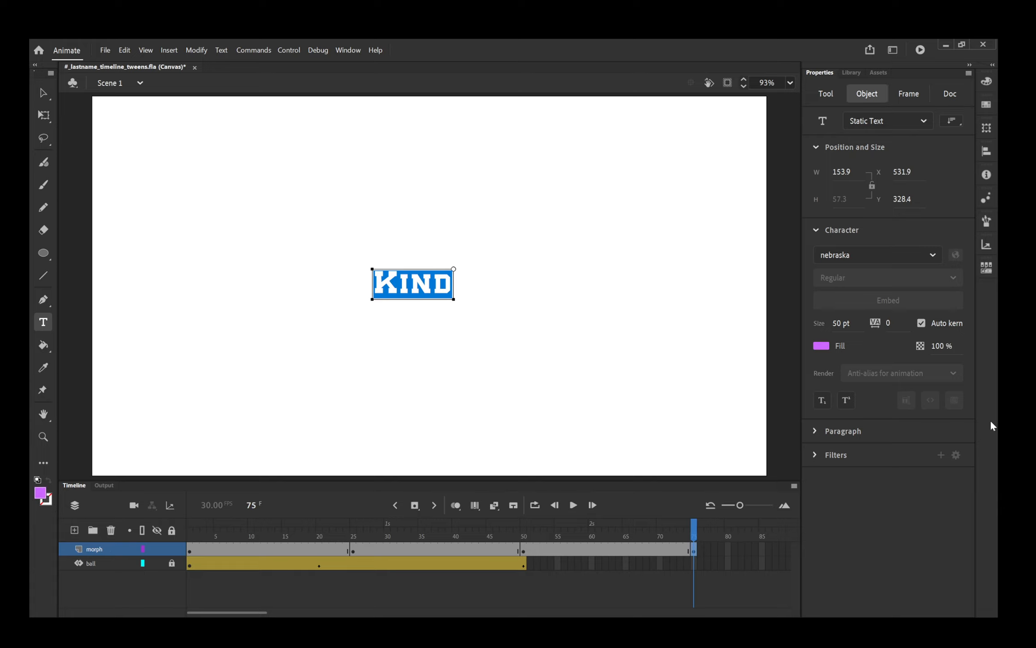
{"action": "mouse_move", "coordinate": [990, 419]}
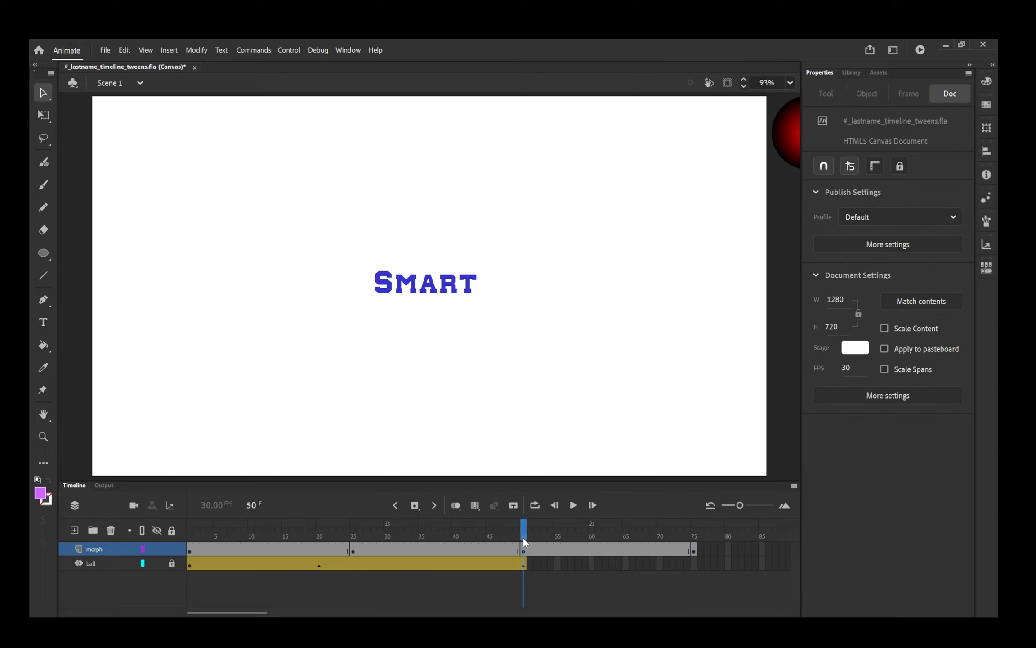
Reposition 'Sporty' at frame 25 slightly, then return the playhead to frame 1
{"action": "left_click", "coordinate": [424, 284]}
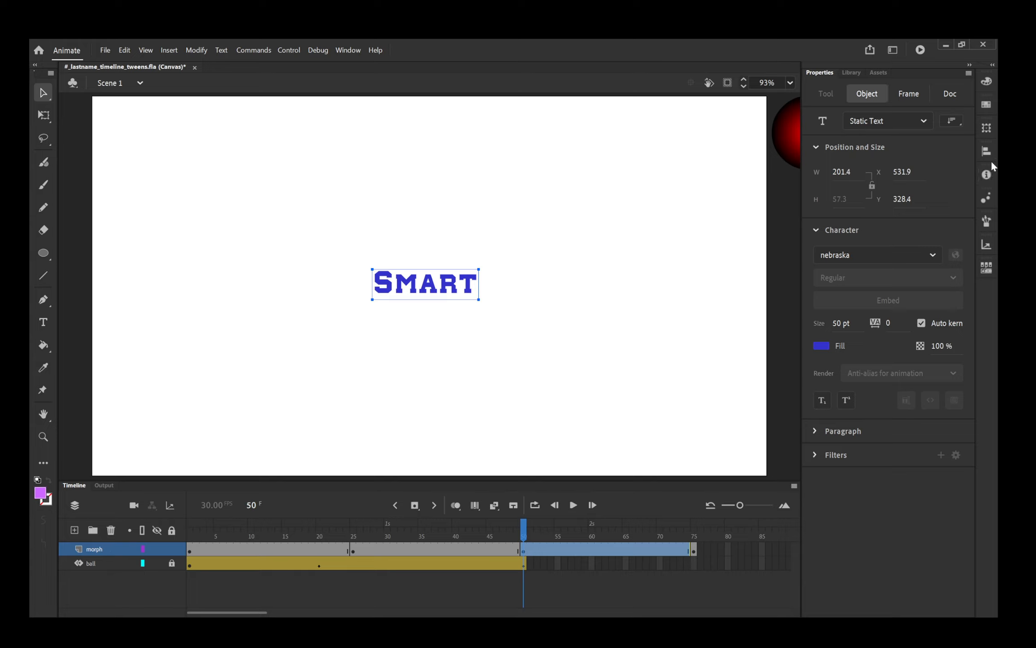
{"action": "mouse_move", "coordinate": [925, 176]}
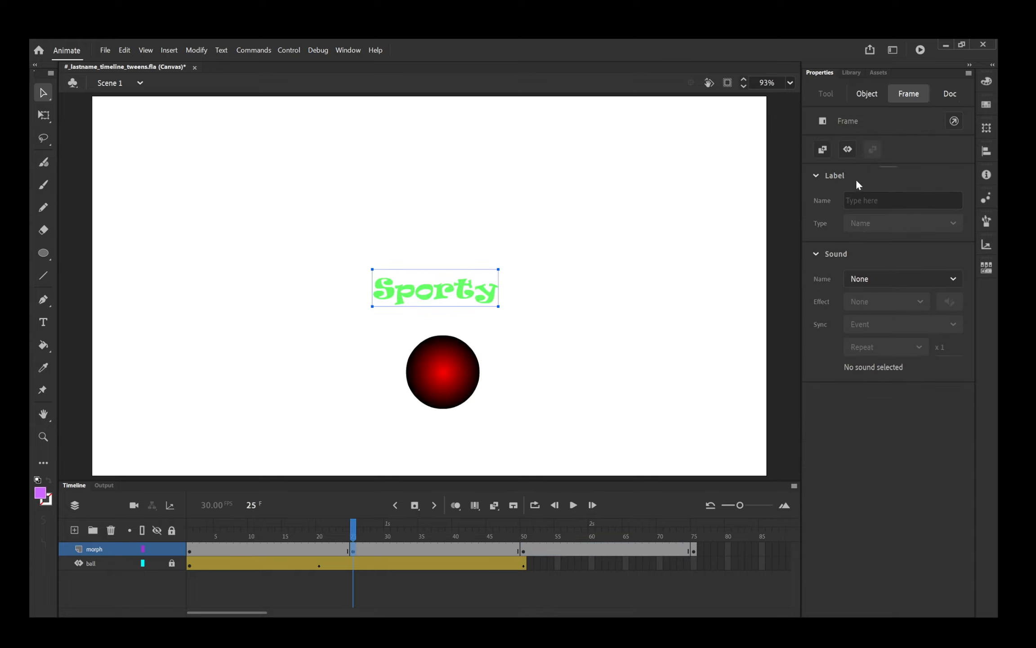
{"action": "mouse_move", "coordinate": [476, 330]}
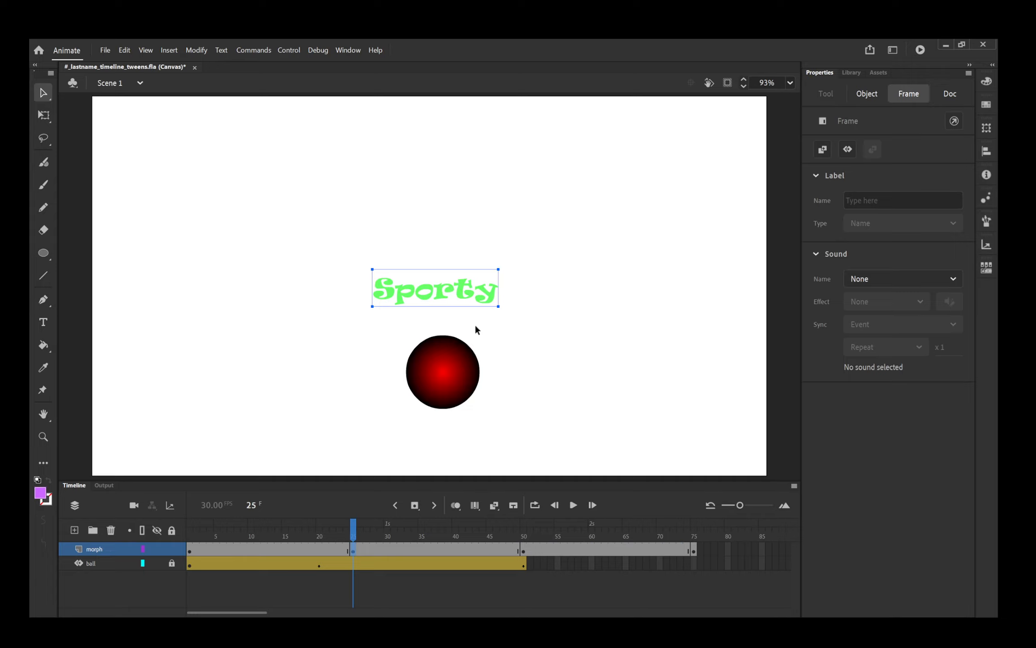
{"action": "left_click", "coordinate": [866, 93]}
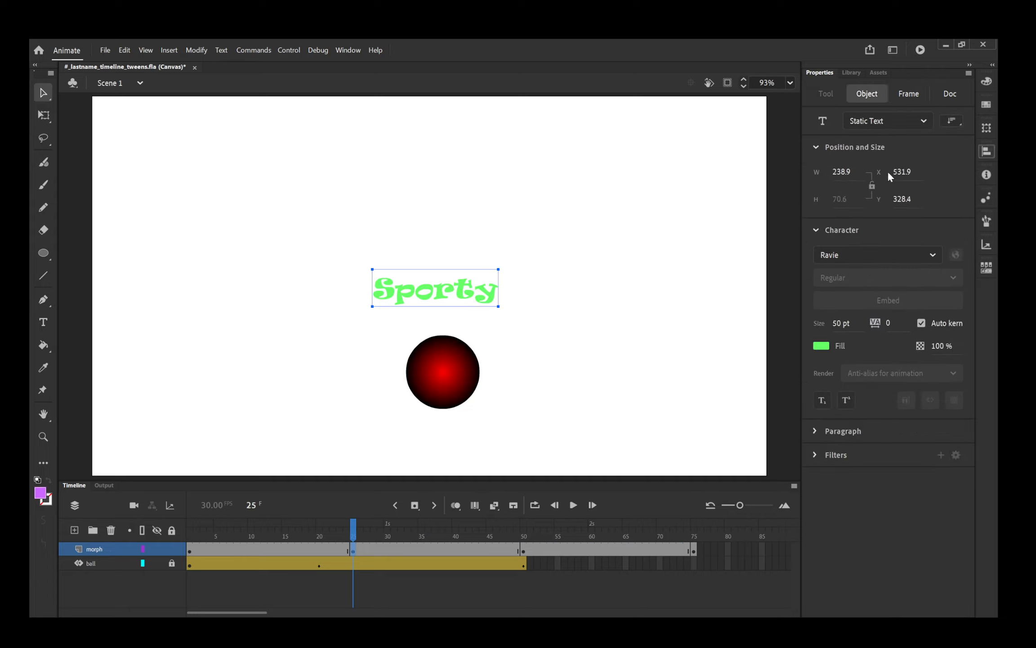
{"action": "left_click_drag", "start_coordinate": [435, 288], "coordinate": [428, 285]}
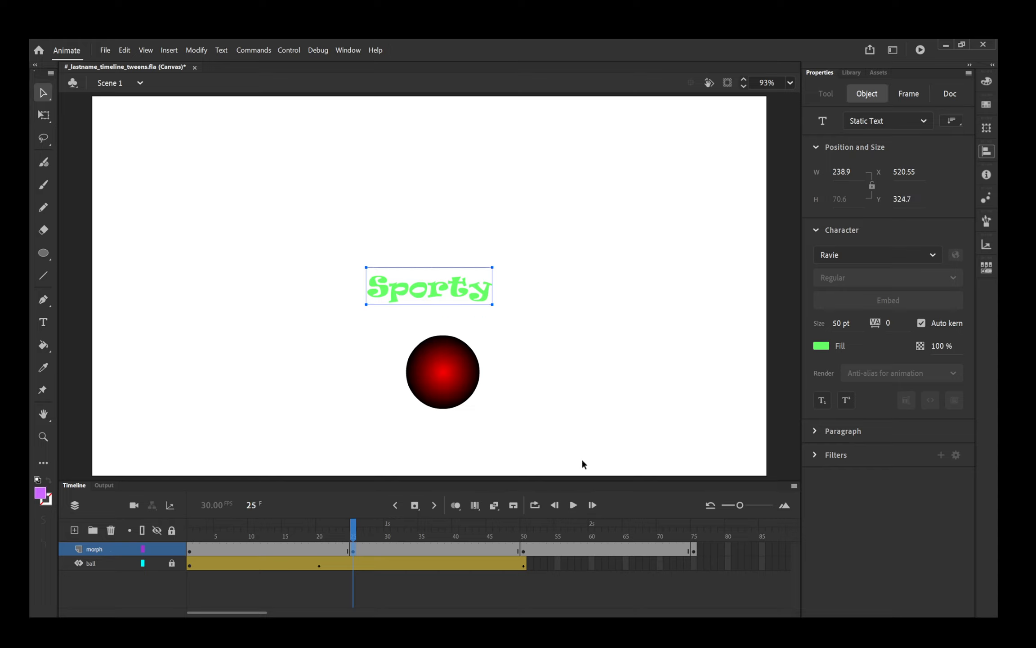
{"action": "mouse_move", "coordinate": [429, 169]}
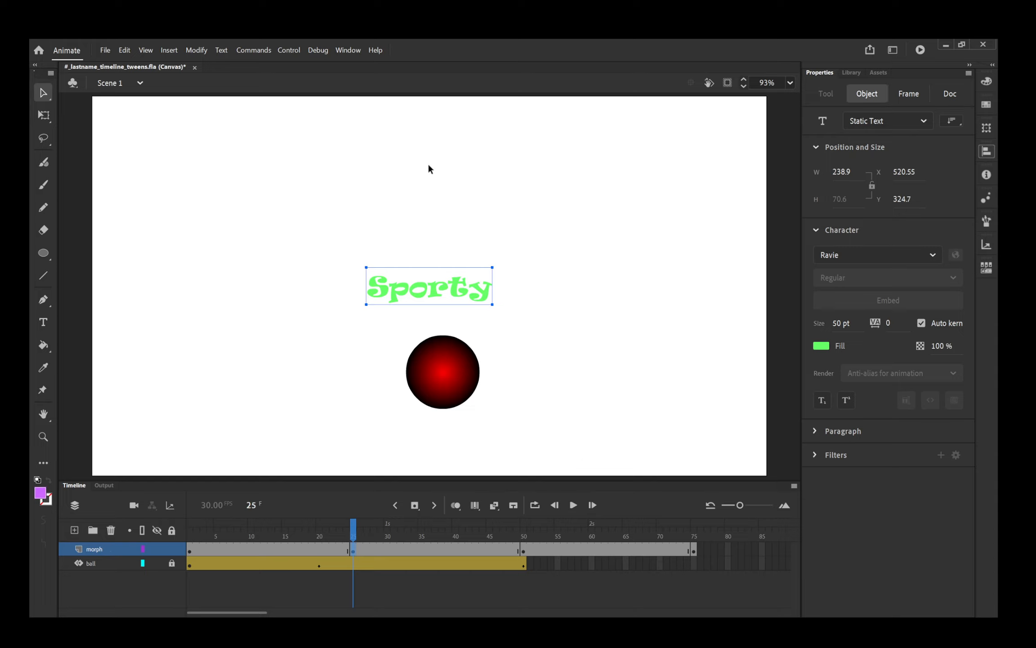
{"action": "mouse_move", "coordinate": [475, 295]}
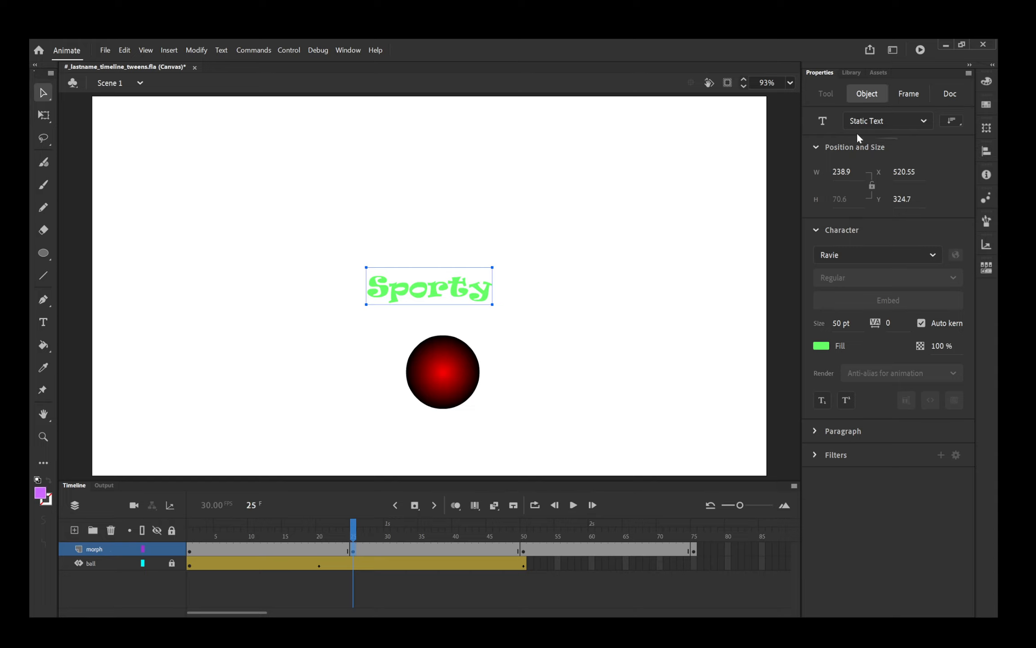
{"action": "mouse_move", "coordinate": [634, 247]}
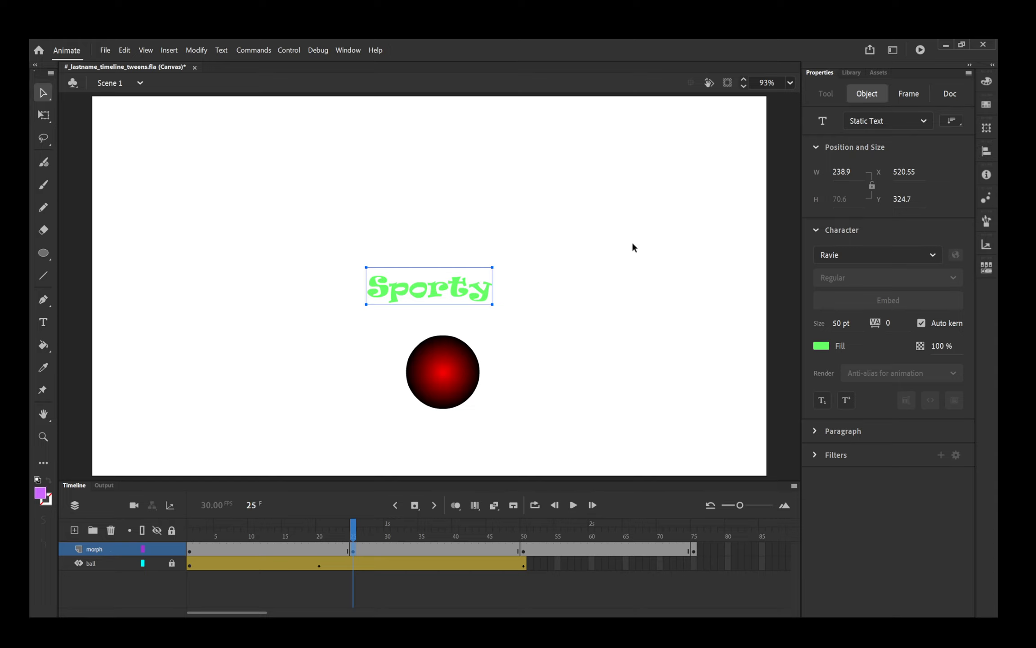
{"action": "mouse_move", "coordinate": [193, 521]}
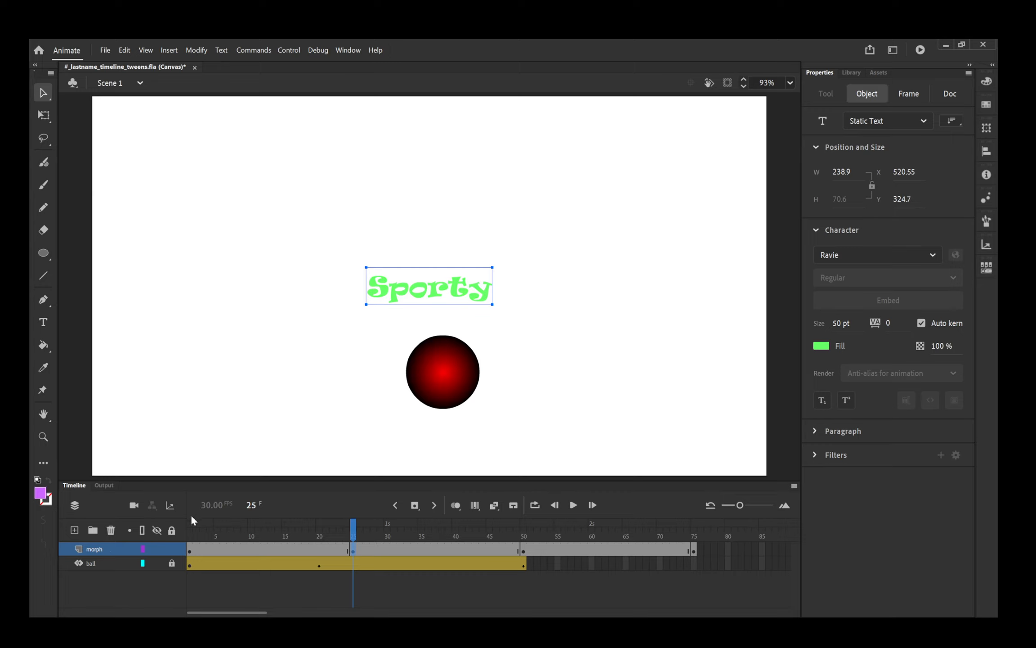
{"action": "left_click", "coordinate": [190, 534]}
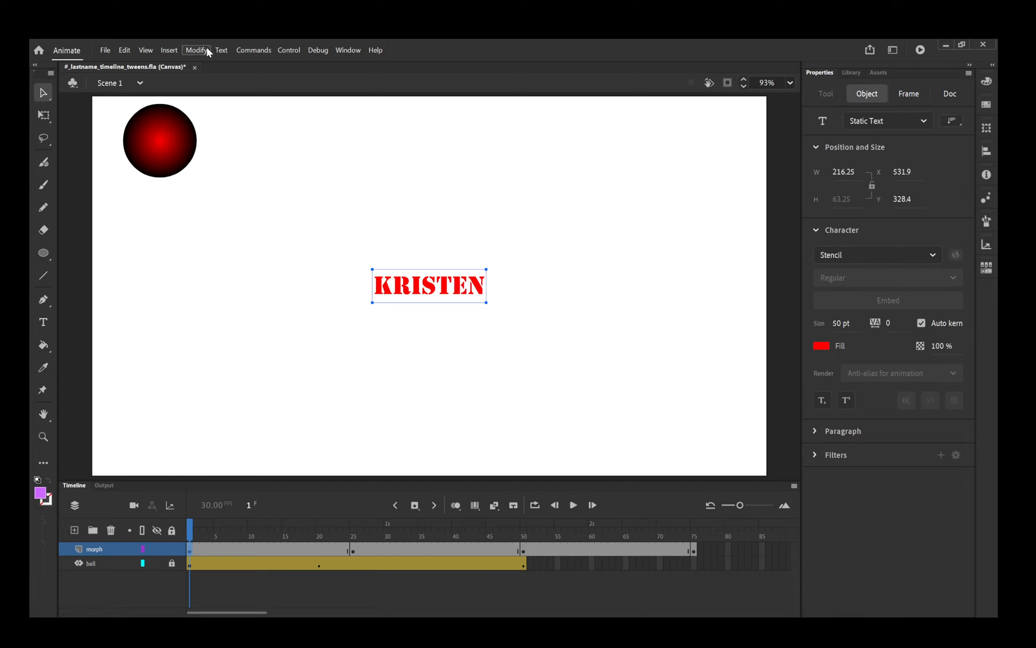
{"action": "mouse_move", "coordinate": [227, 107]}
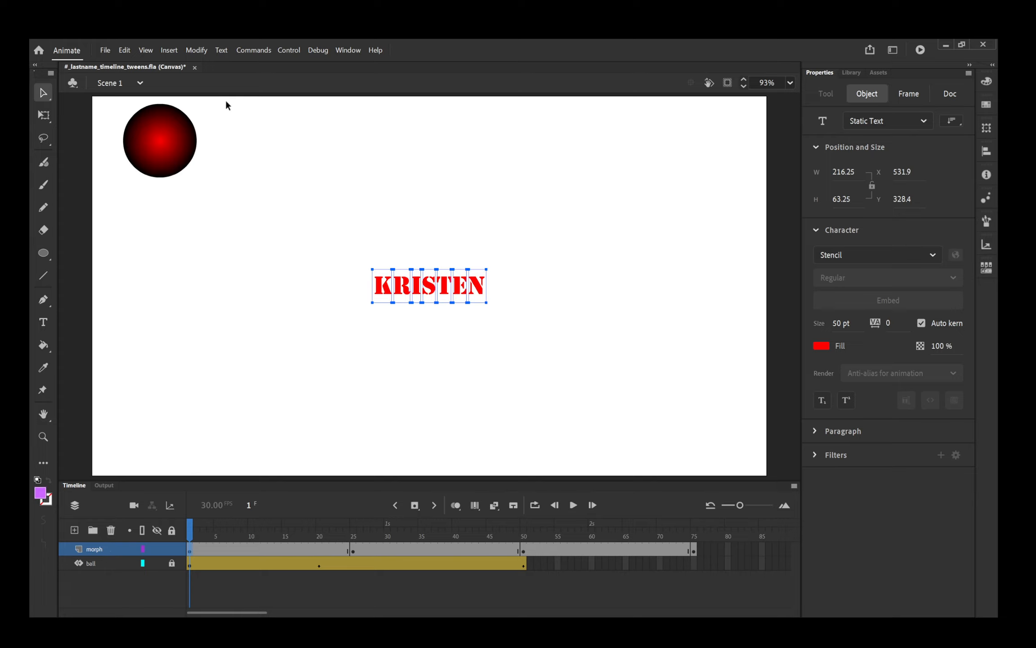
{"action": "mouse_move", "coordinate": [437, 262]}
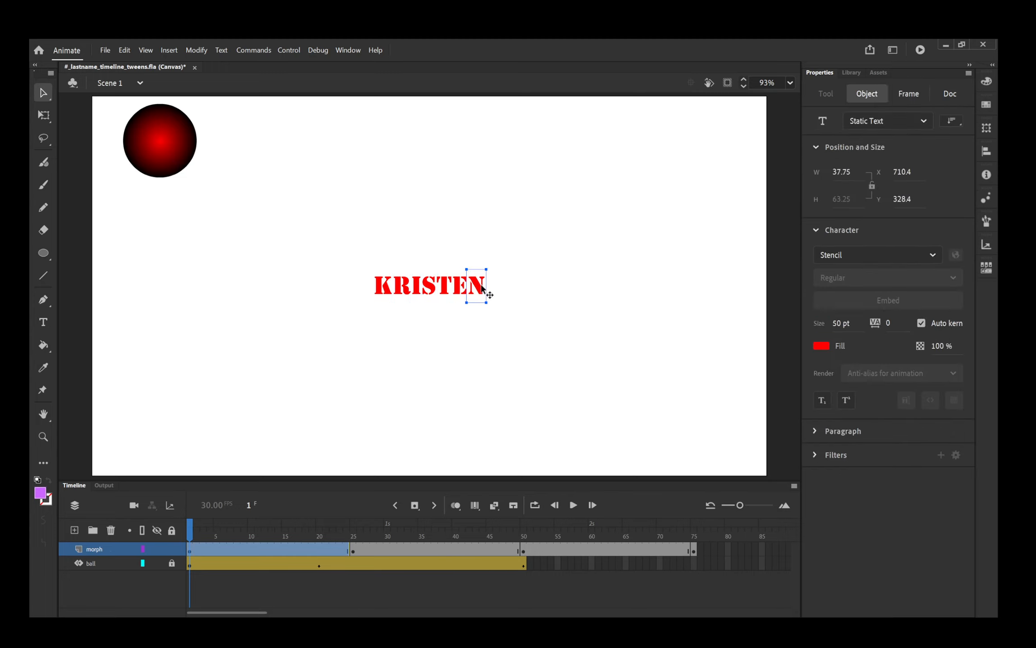
Pull the letter N away to confirm KRISTEN is split, then put it back in place
{"action": "left_click_drag", "start_coordinate": [475, 285], "coordinate": [507, 249]}
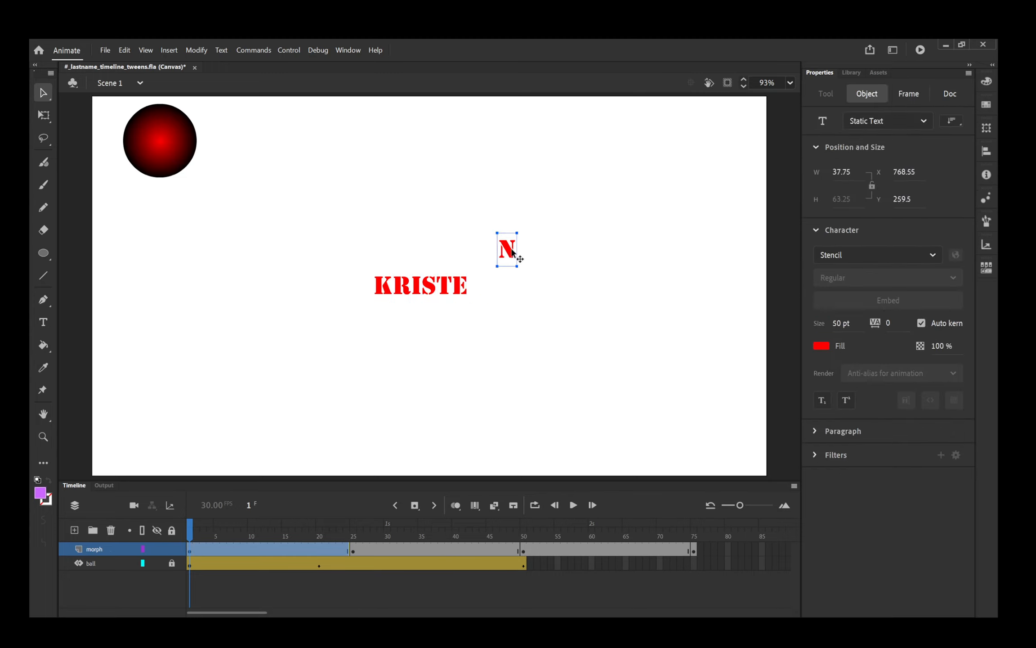
{"action": "left_click_drag", "start_coordinate": [508, 249], "coordinate": [470, 285]}
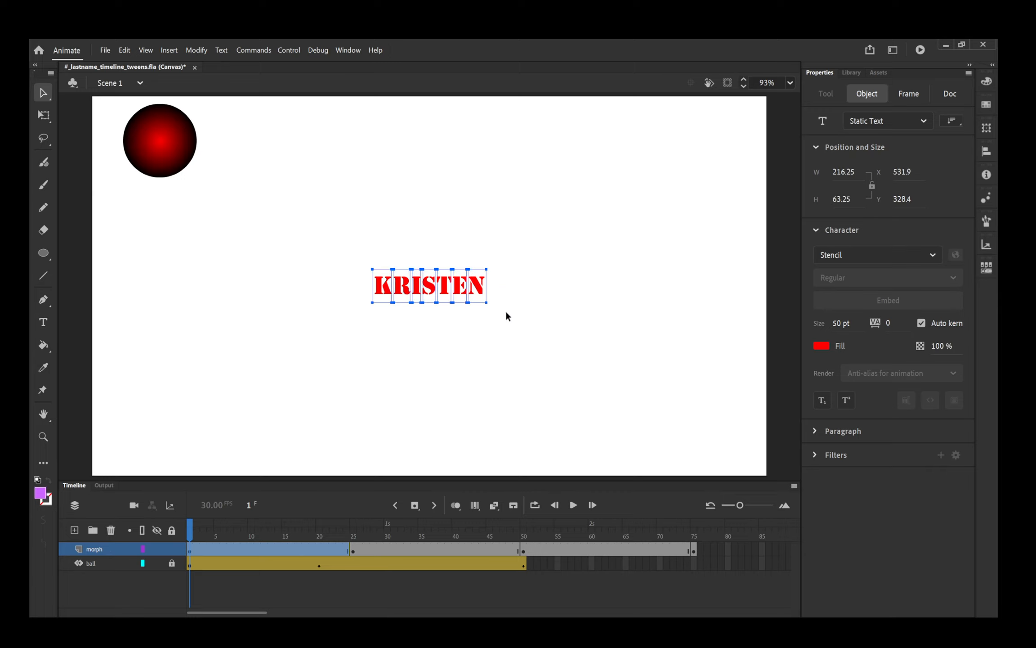
{"action": "mouse_move", "coordinate": [436, 44]}
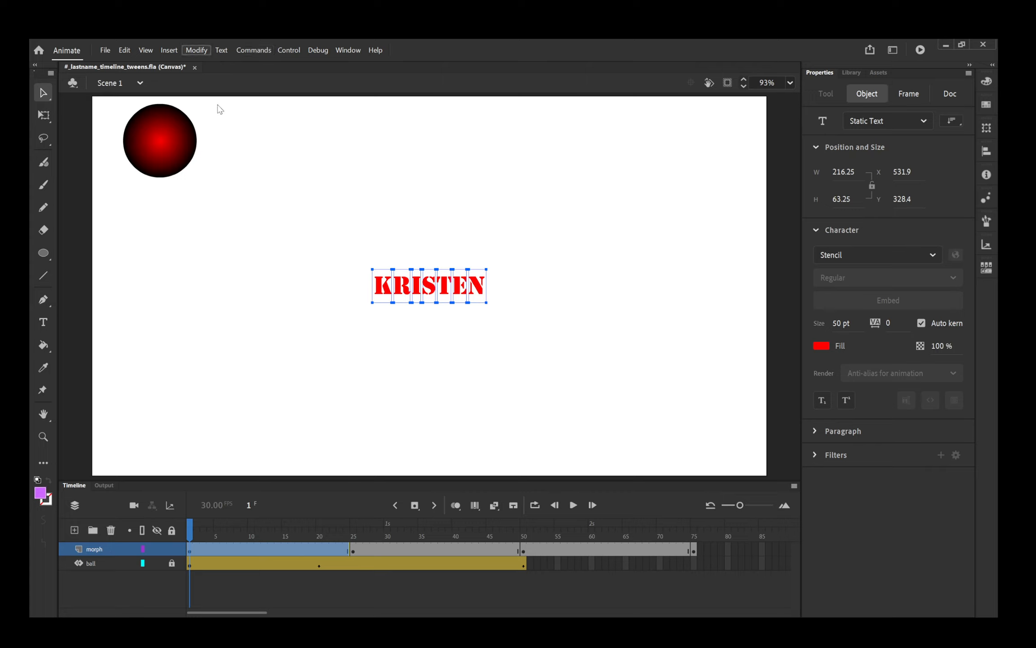
{"action": "mouse_move", "coordinate": [343, 114]}
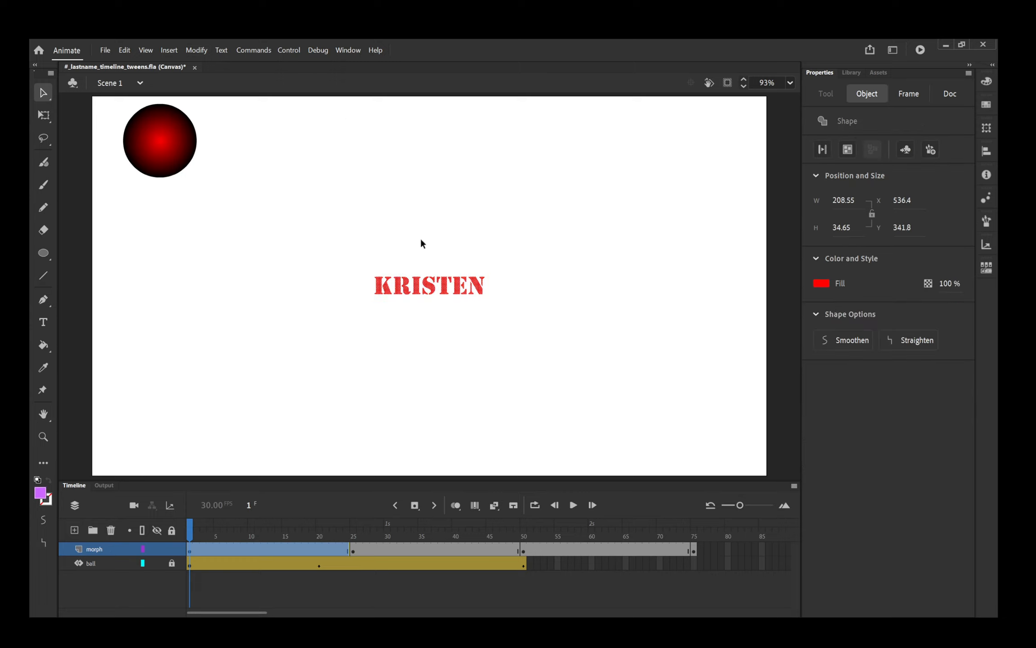
{"action": "mouse_move", "coordinate": [848, 127]}
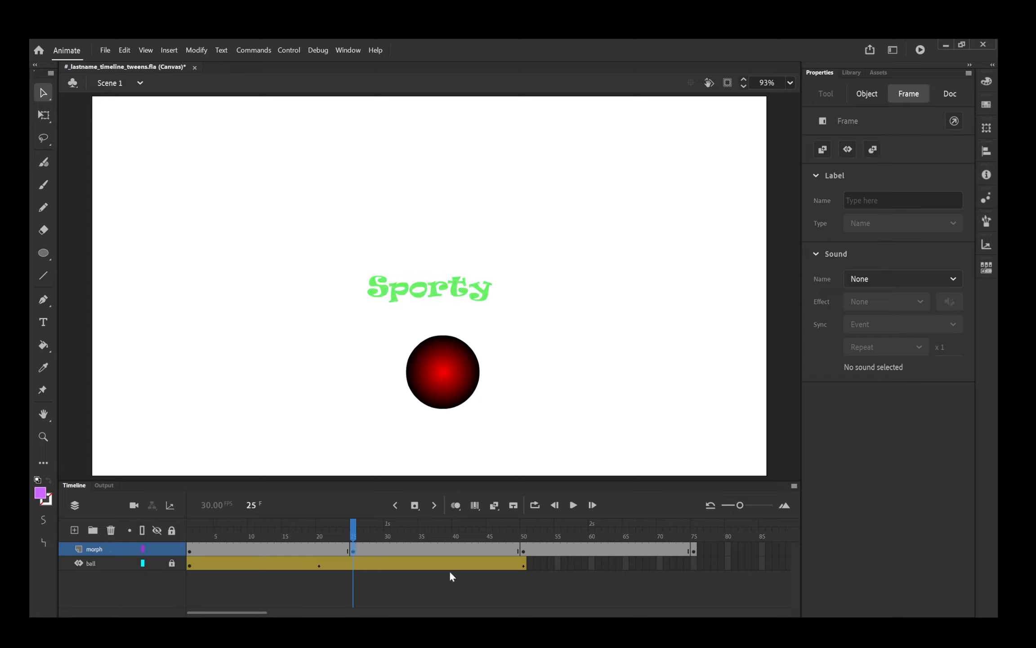
{"action": "left_click", "coordinate": [524, 529]}
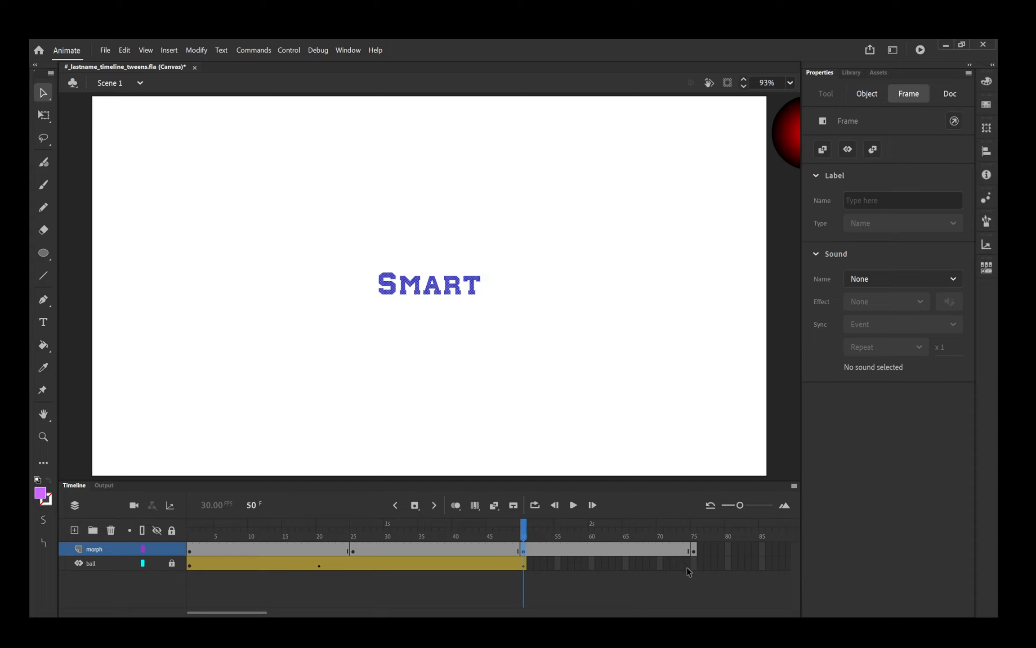
{"action": "left_click", "coordinate": [694, 529]}
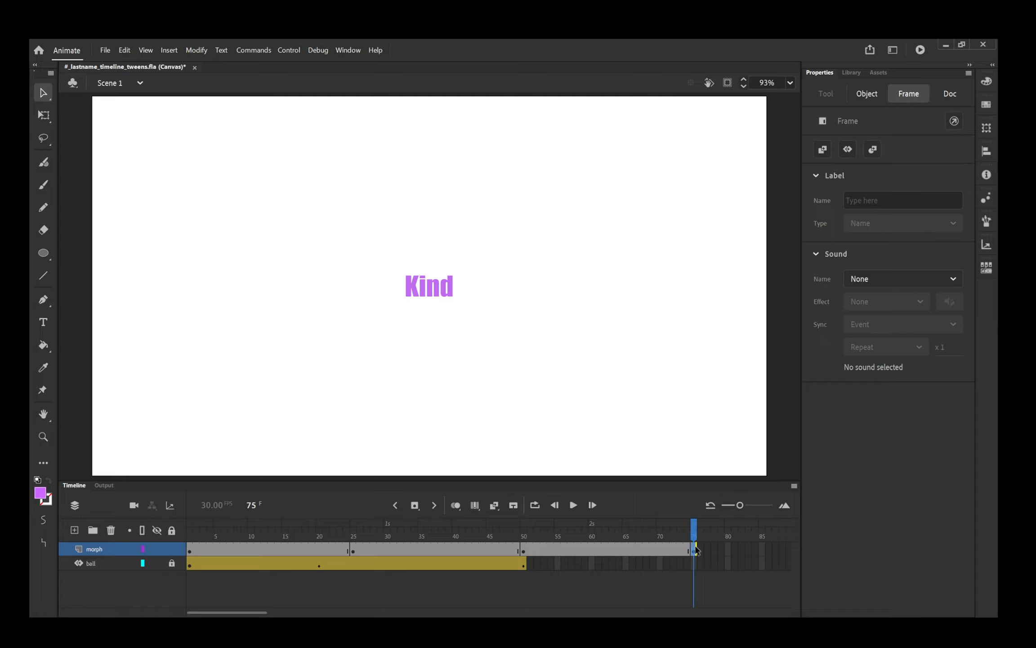
{"action": "mouse_move", "coordinate": [213, 534]}
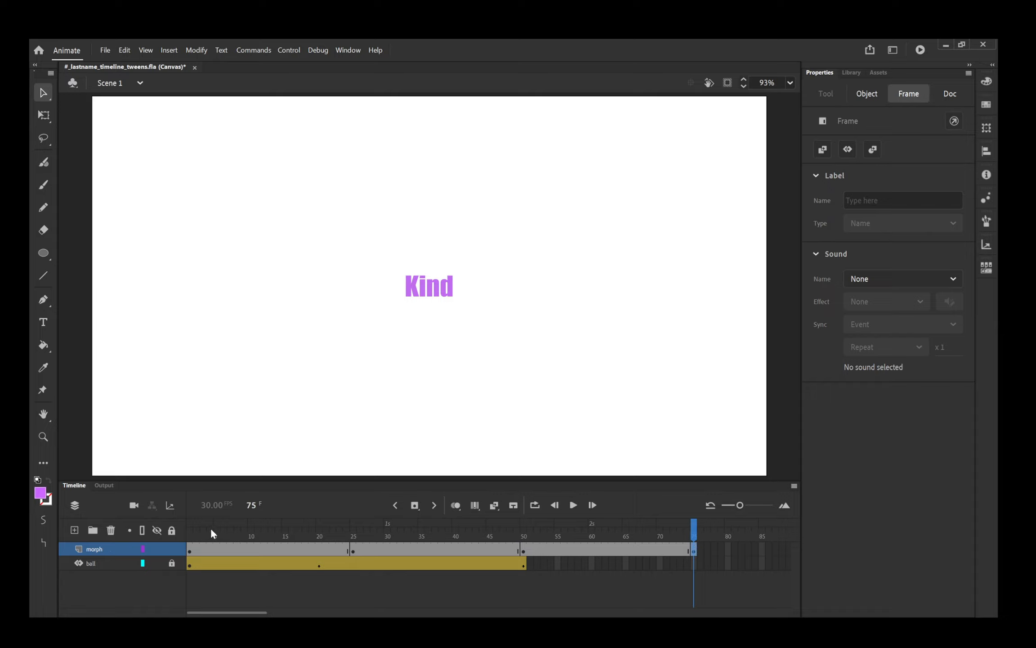
{"action": "left_click", "coordinate": [203, 535]}
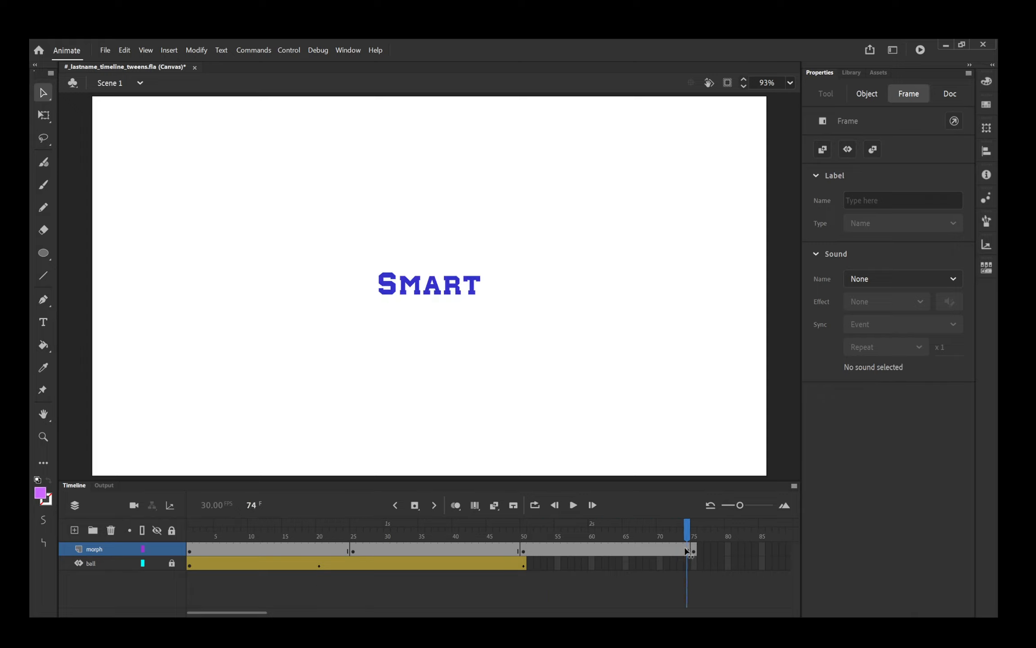
{"action": "left_click", "coordinate": [251, 529]}
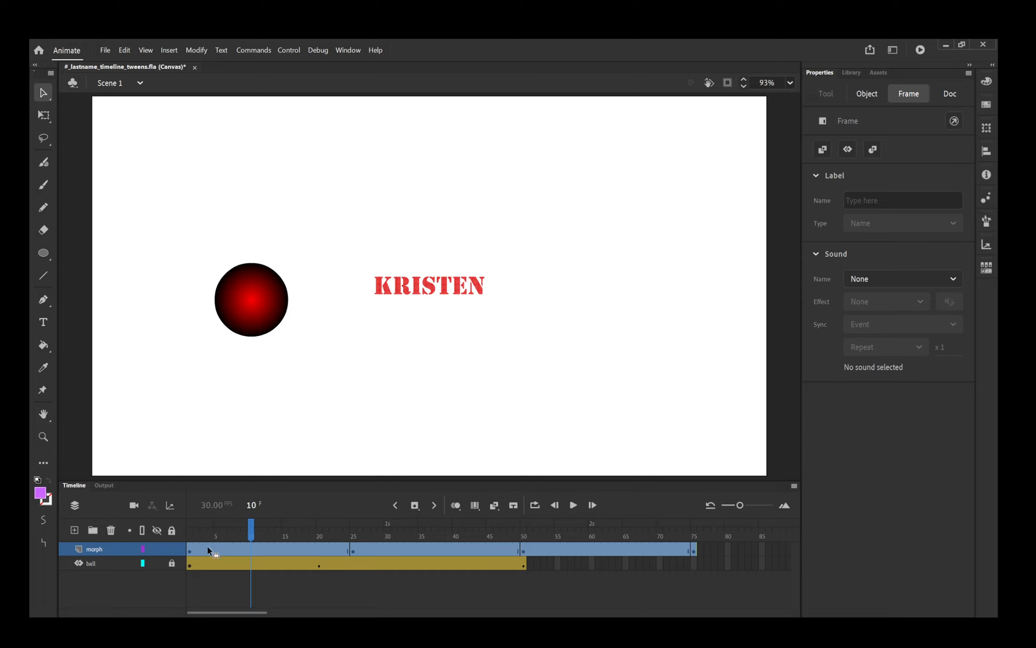
{"action": "mouse_move", "coordinate": [211, 551]}
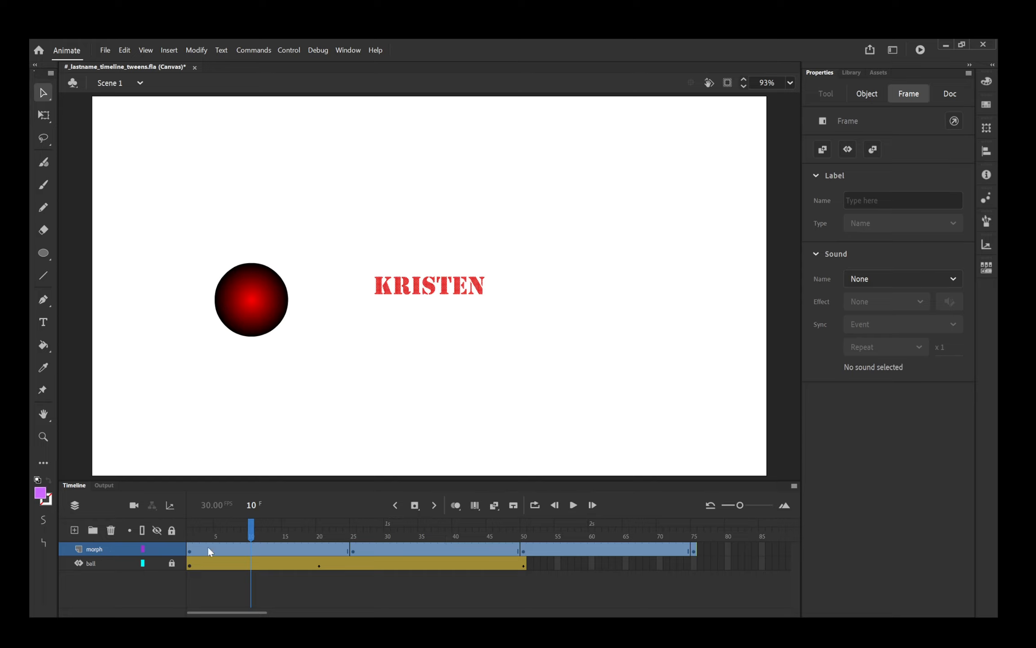
{"action": "mouse_move", "coordinate": [267, 264]}
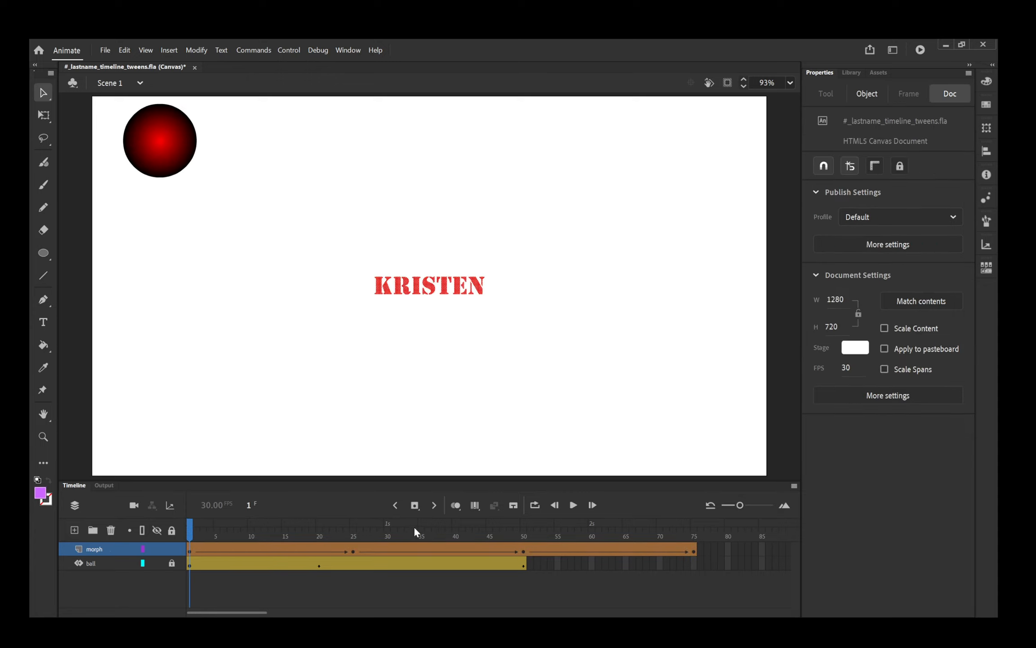
Preview the morph through to frame 75 and save the file
{"action": "left_click", "coordinate": [572, 505]}
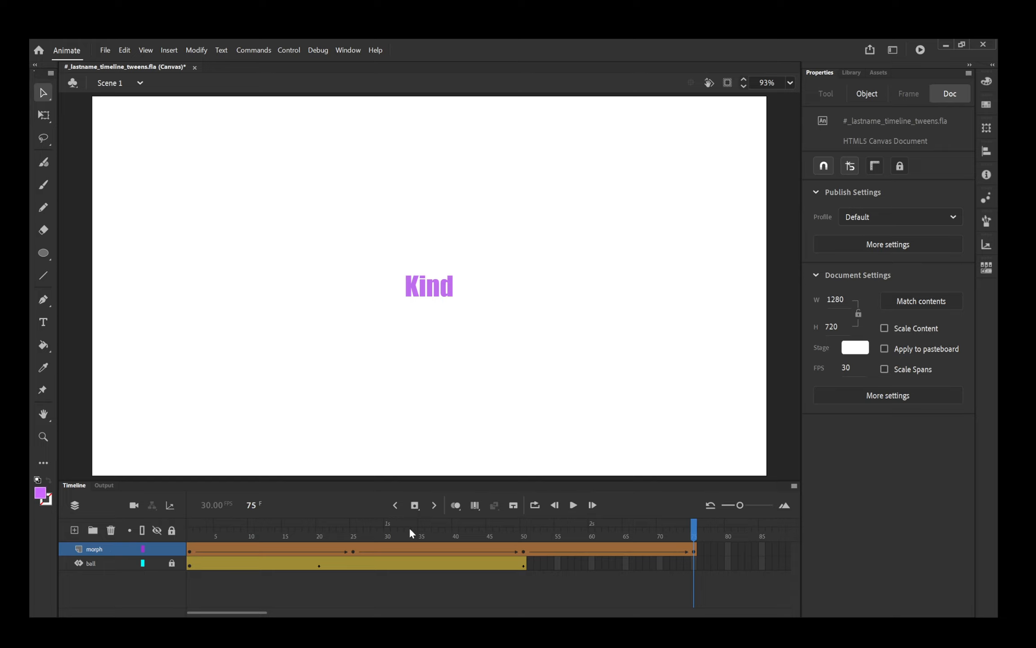
{"action": "mouse_move", "coordinate": [357, 560]}
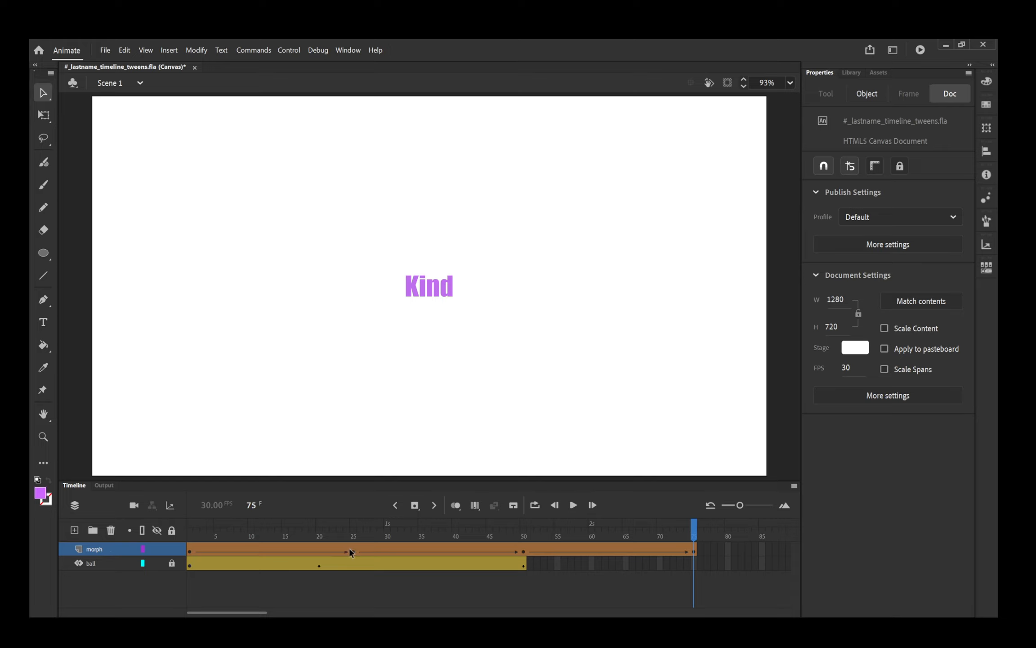
{"action": "mouse_move", "coordinate": [345, 553]}
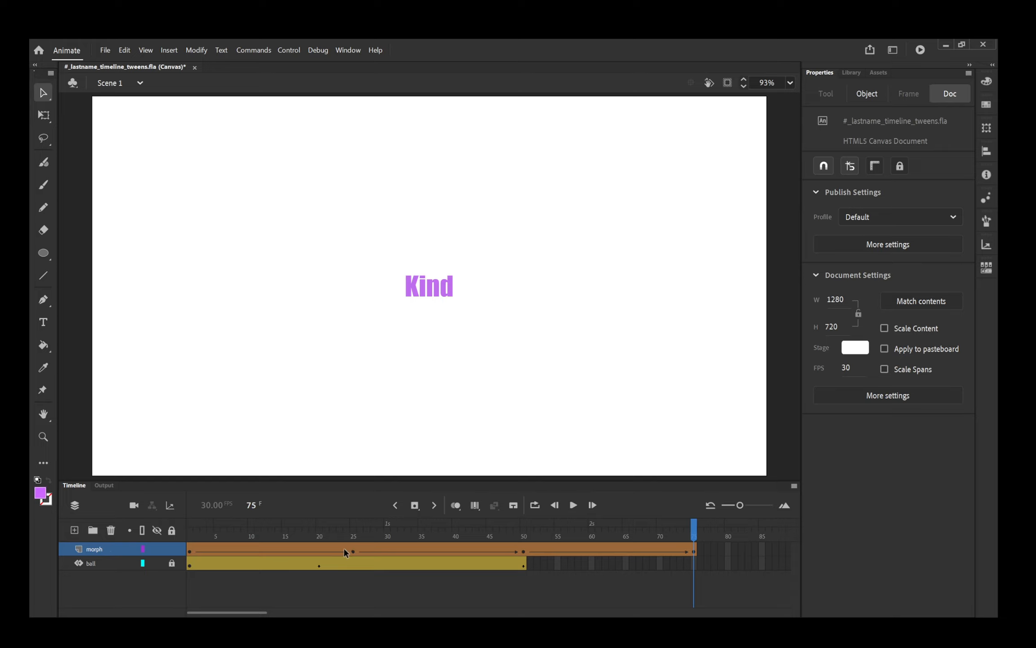
{"action": "mouse_move", "coordinate": [522, 554]}
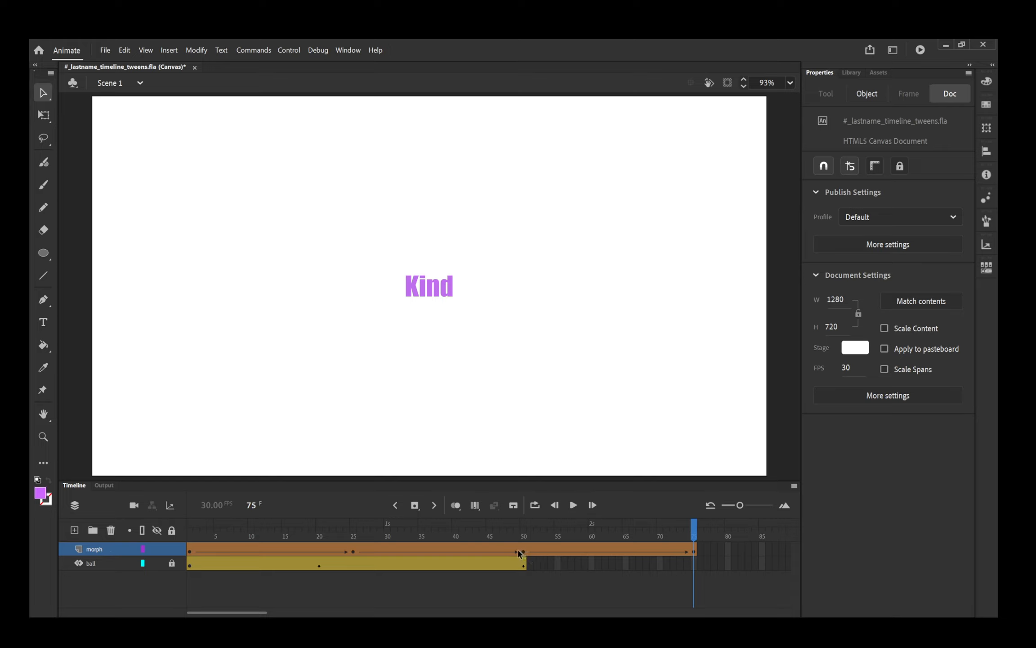
{"action": "mouse_move", "coordinate": [694, 554]}
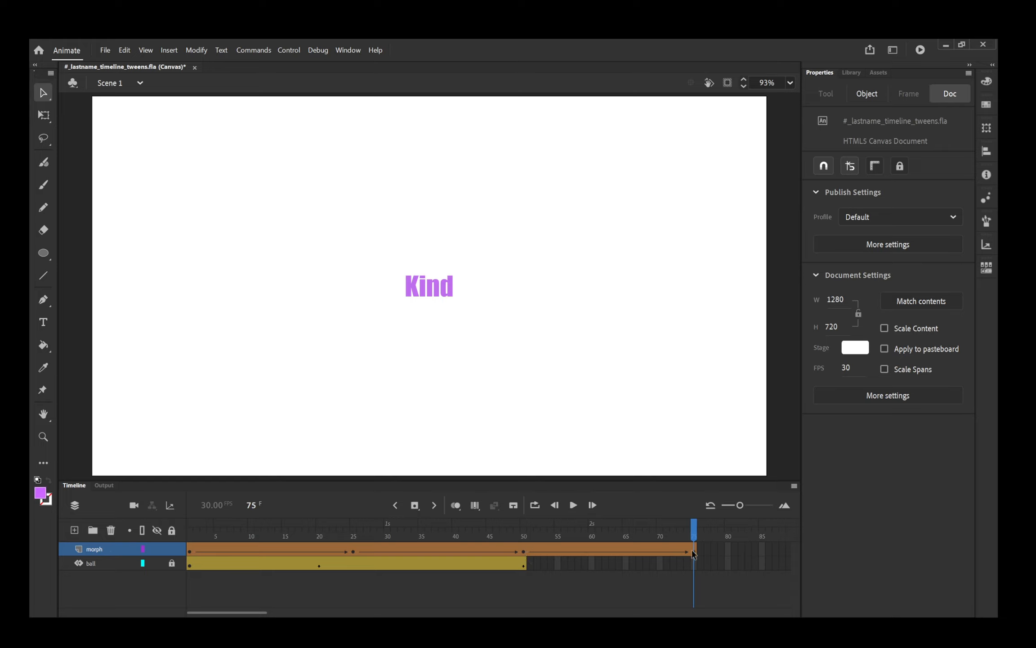
{"action": "mouse_move", "coordinate": [695, 554]}
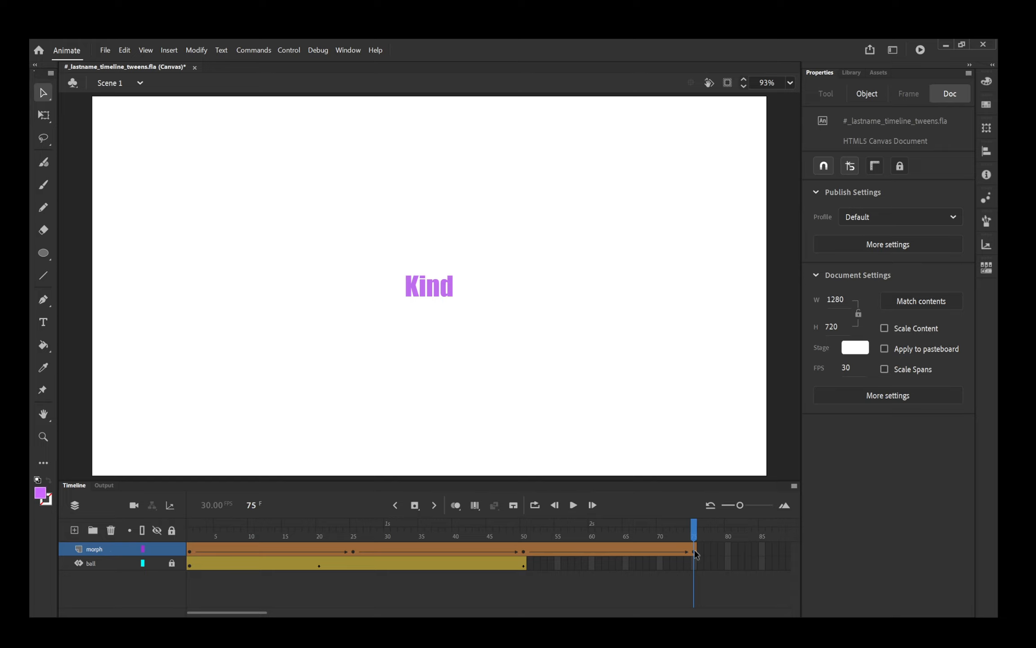
{"action": "mouse_move", "coordinate": [693, 559]}
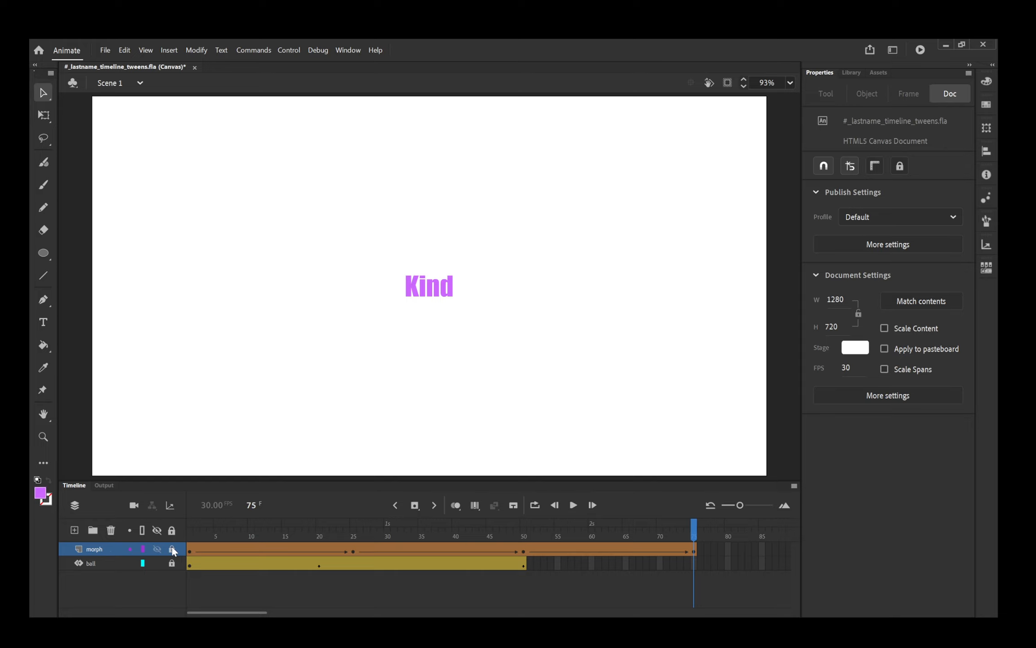
{"action": "key", "text": "ctrl+s"}
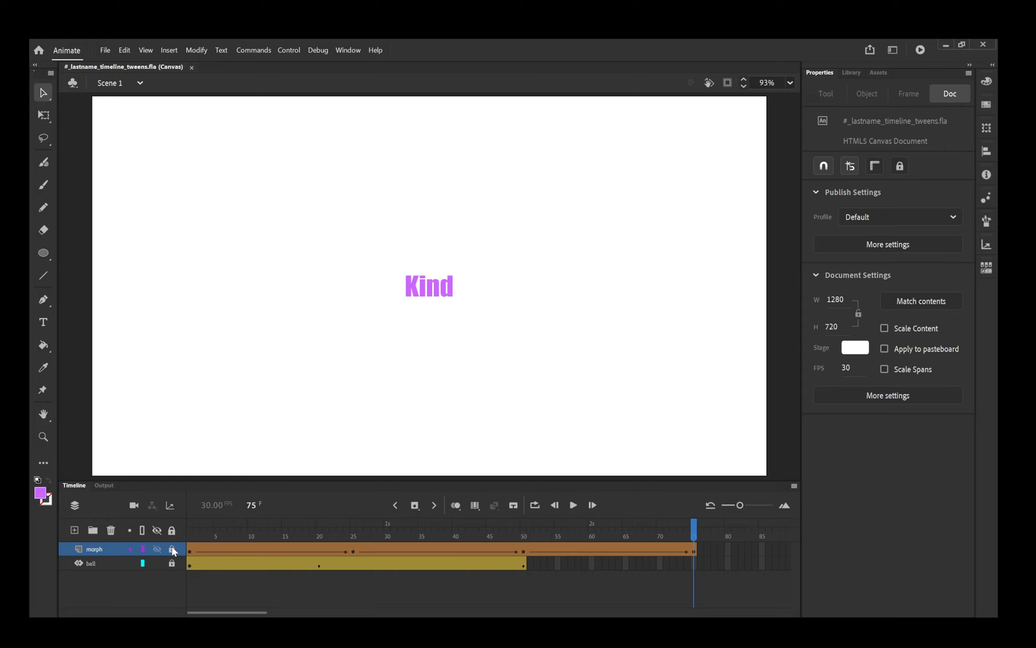